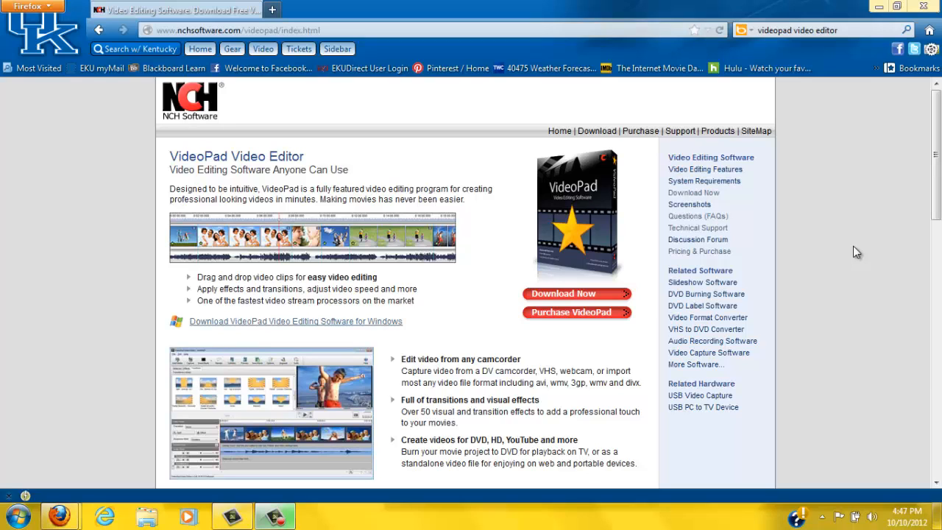
mouse_move(846, 41)
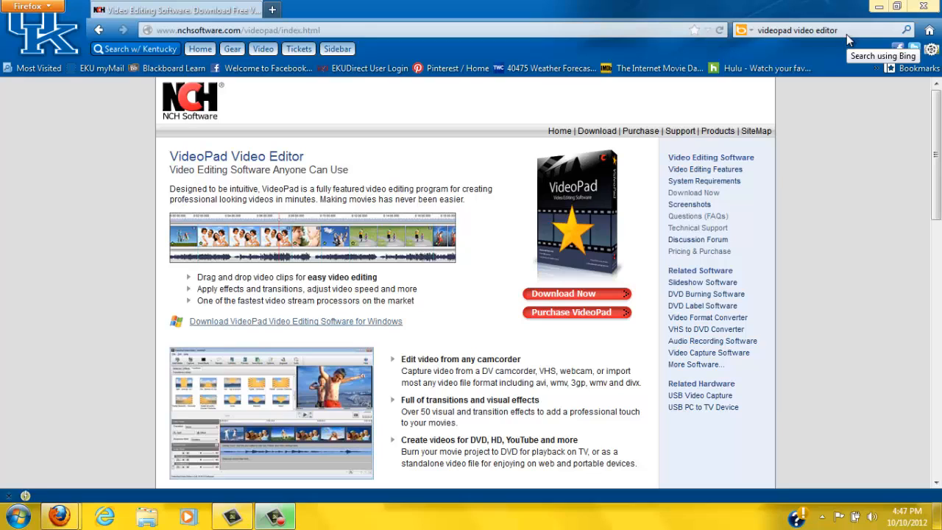
mouse_move(108, 177)
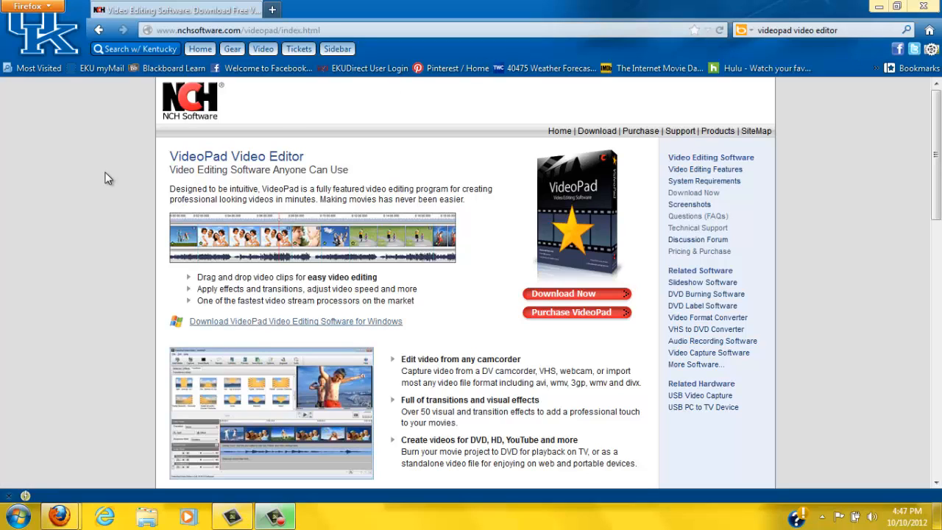
mouse_move(124, 236)
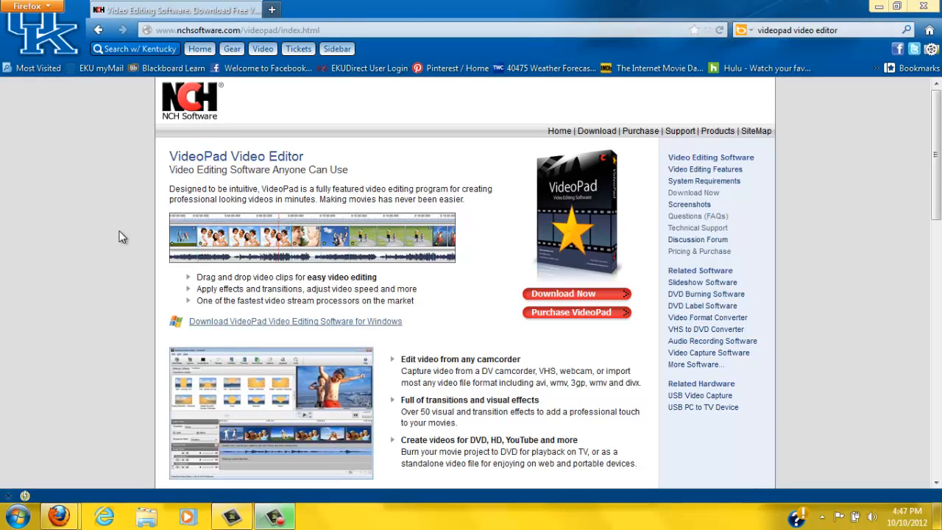
Launch VideoPad Video Editor from its desktop shortcut into a new untitled project
scroll("down", 3)
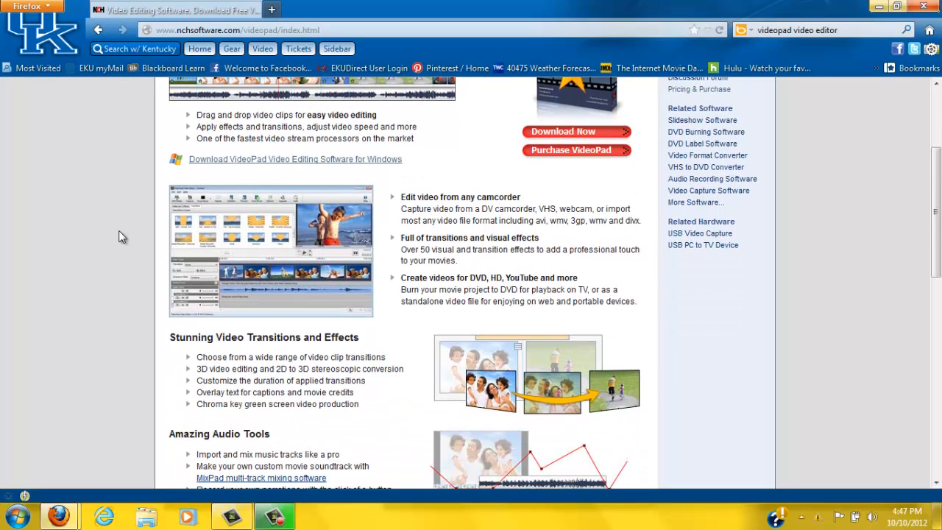
scroll("down", 3)
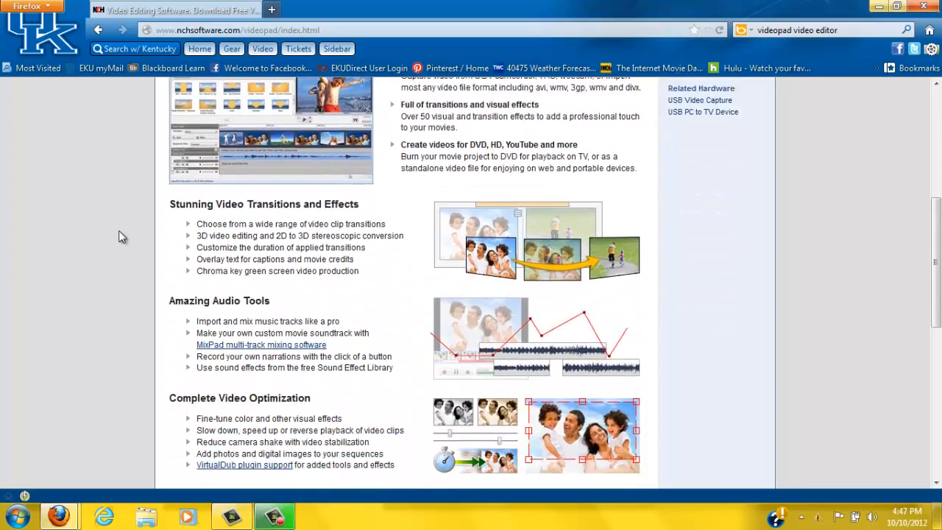
scroll("down", 3)
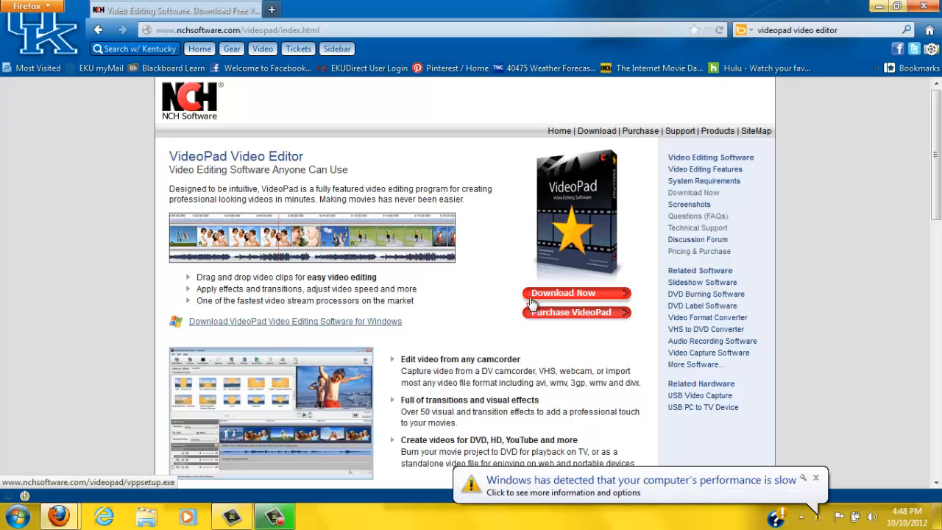
mouse_move(376, 336)
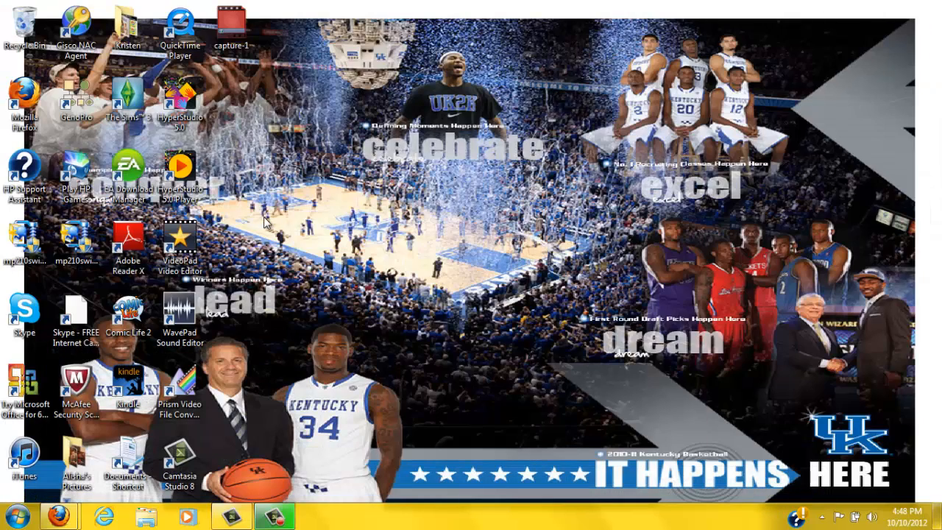
left_click(179, 238)
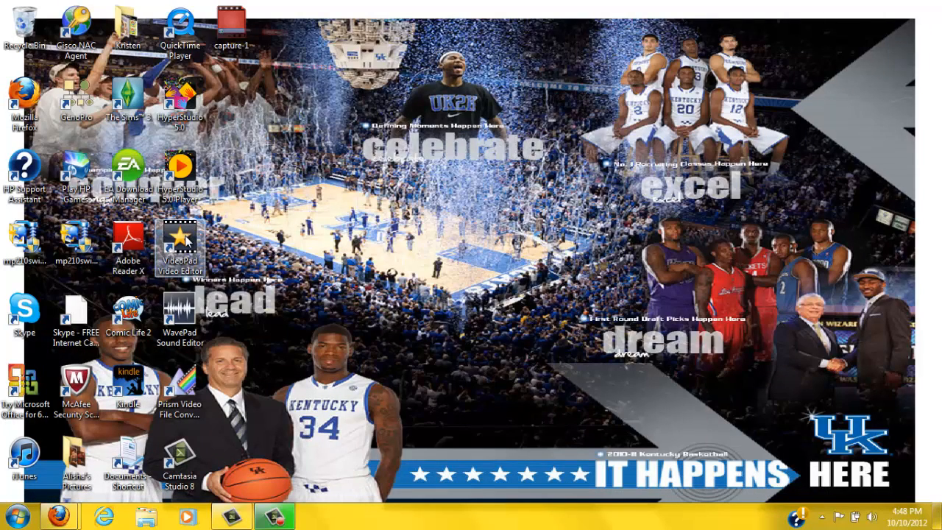
double_click(180, 243)
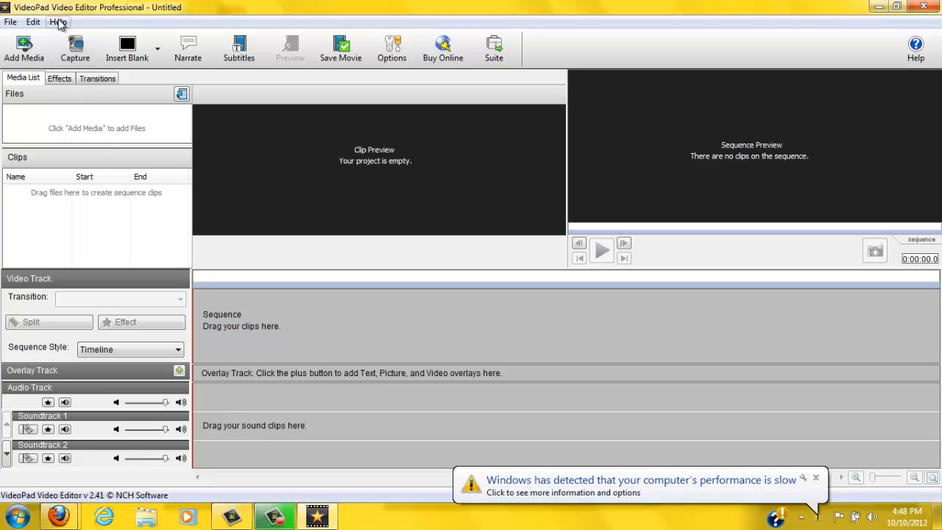
left_click(57, 22)
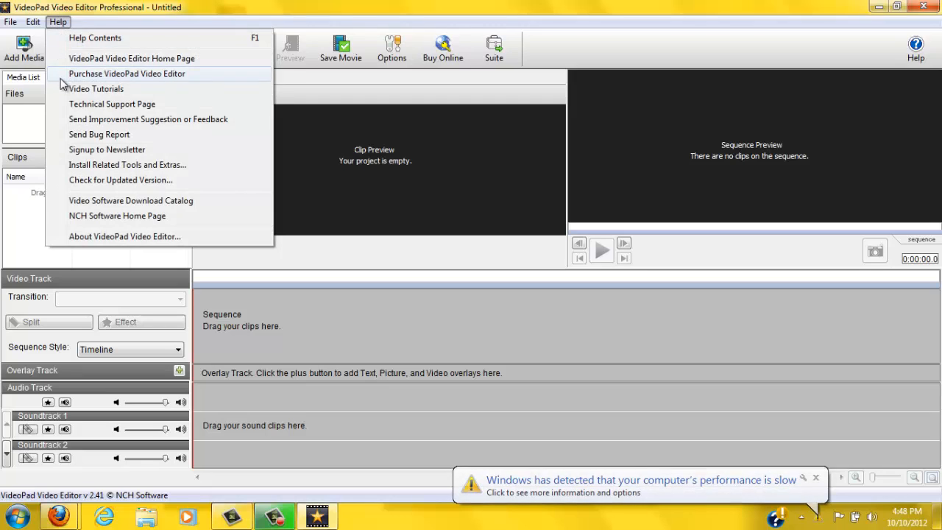
mouse_move(95, 88)
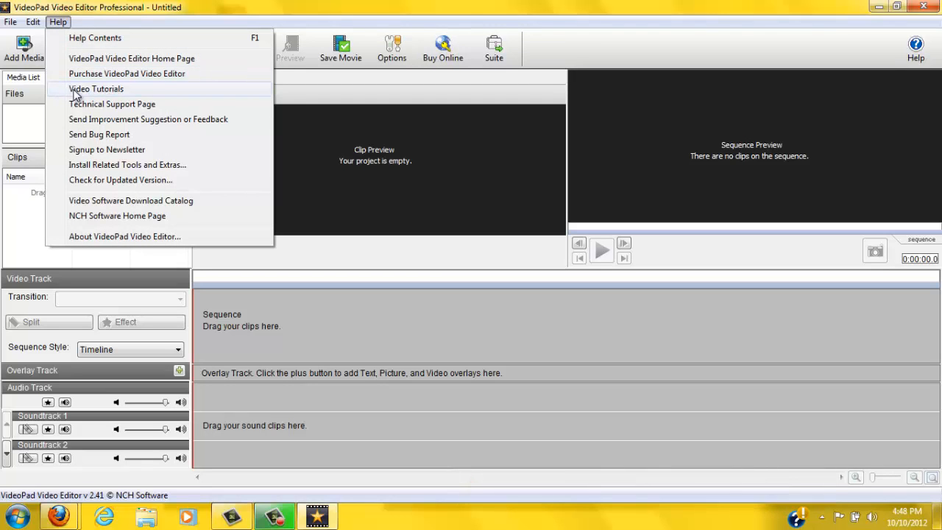
mouse_move(111, 103)
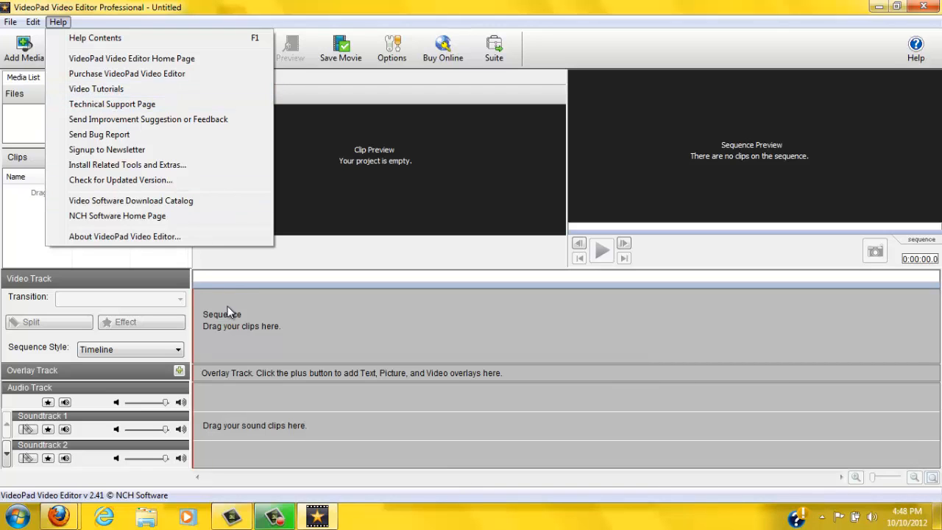
left_click(244, 283)
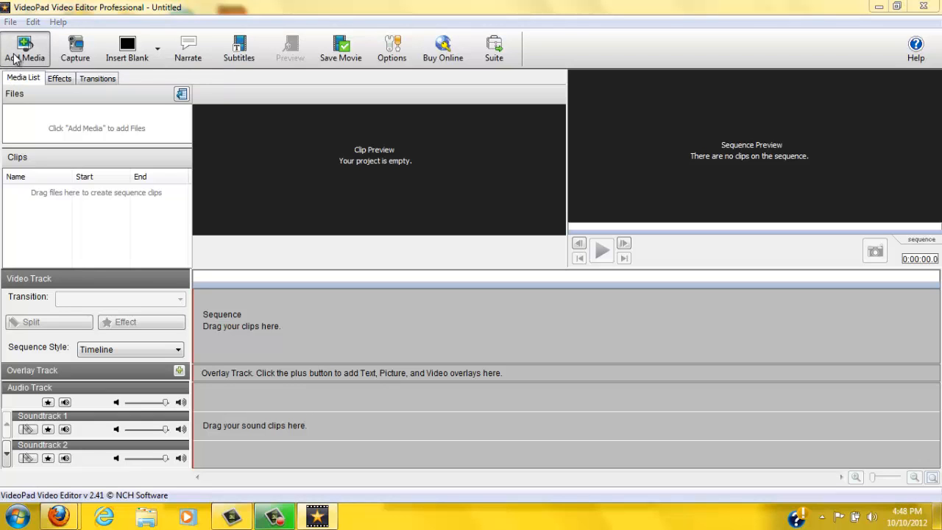
Import the ocean 2 beach photo from the Pictures library into the media list
left_click(26, 47)
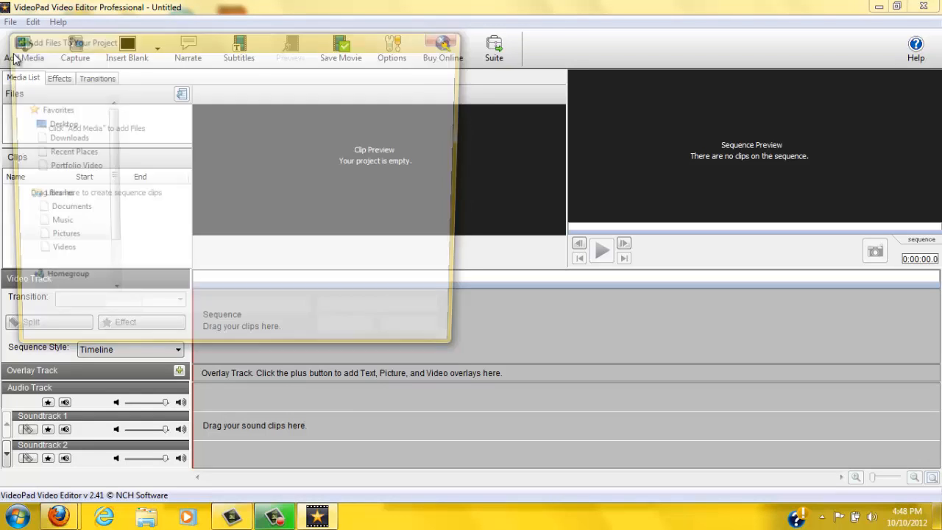
left_click(22, 47)
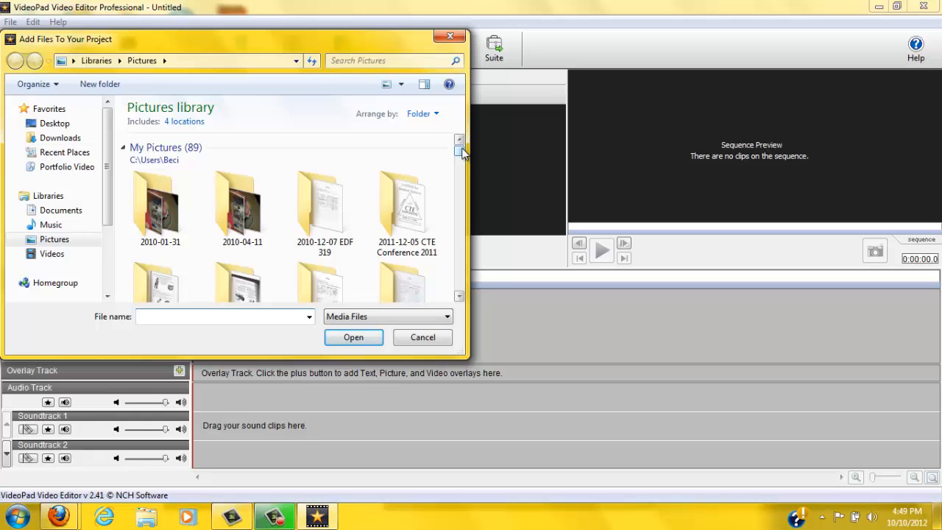
scroll("down", 3)
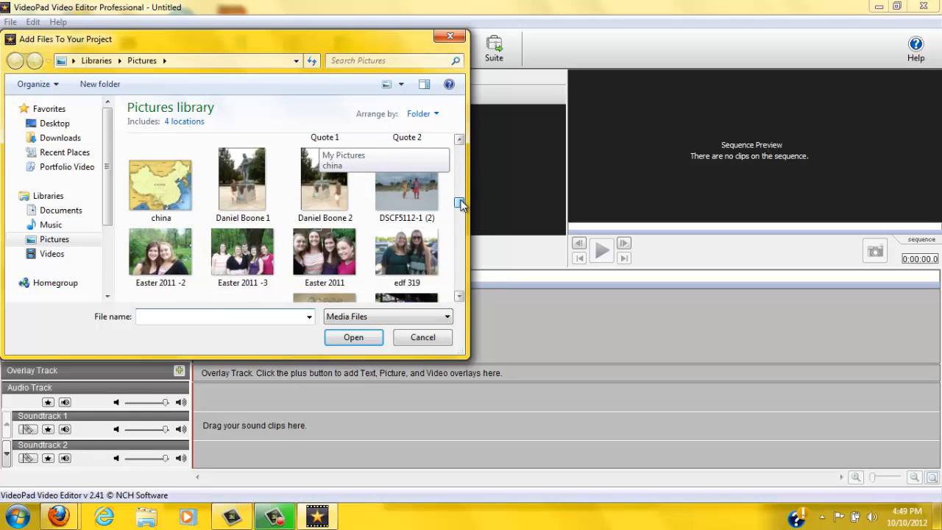
scroll("down", 3)
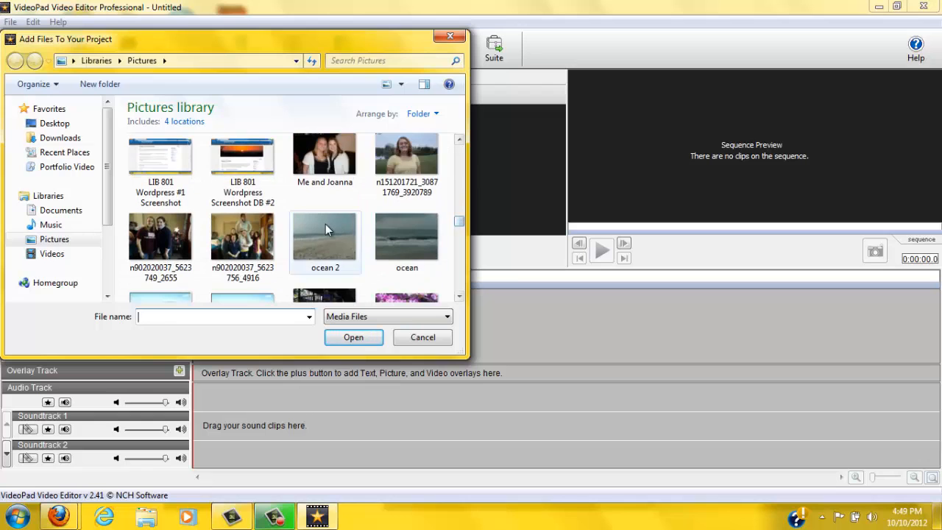
left_click(353, 337)
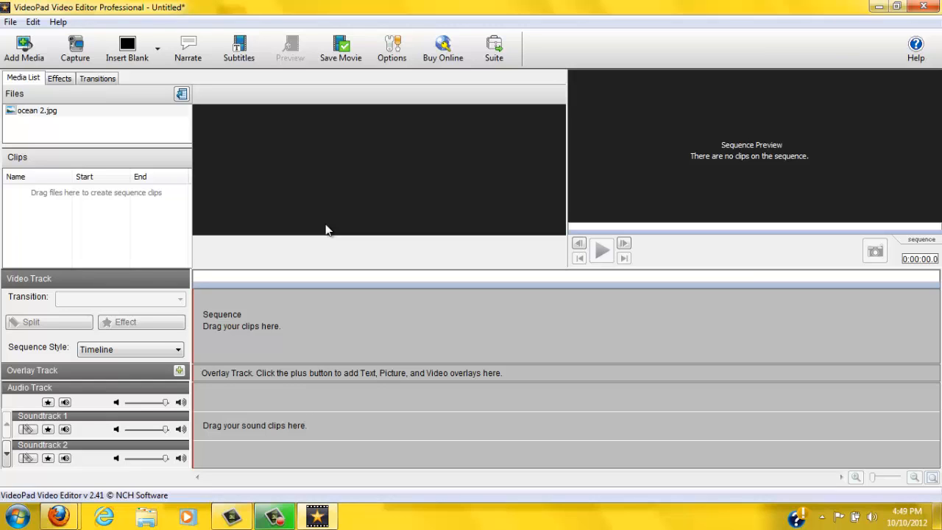
mouse_move(234, 316)
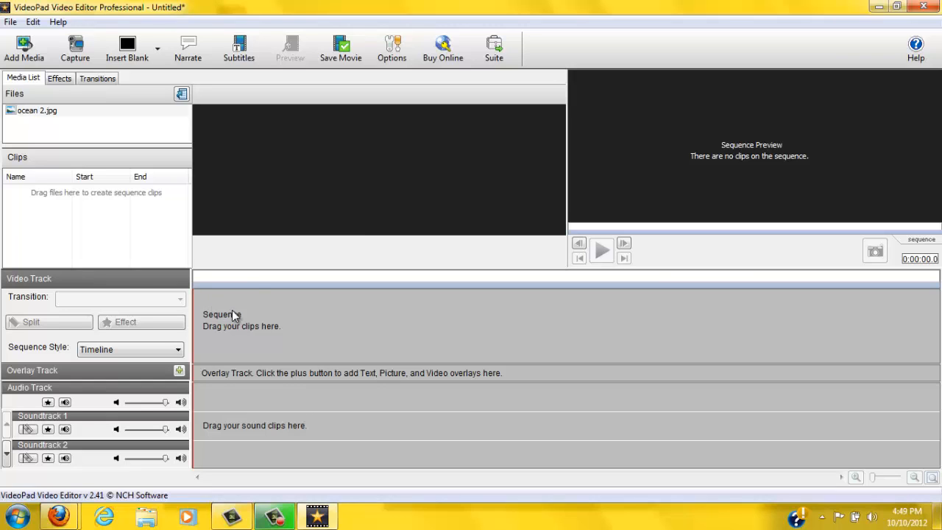
mouse_move(109, 180)
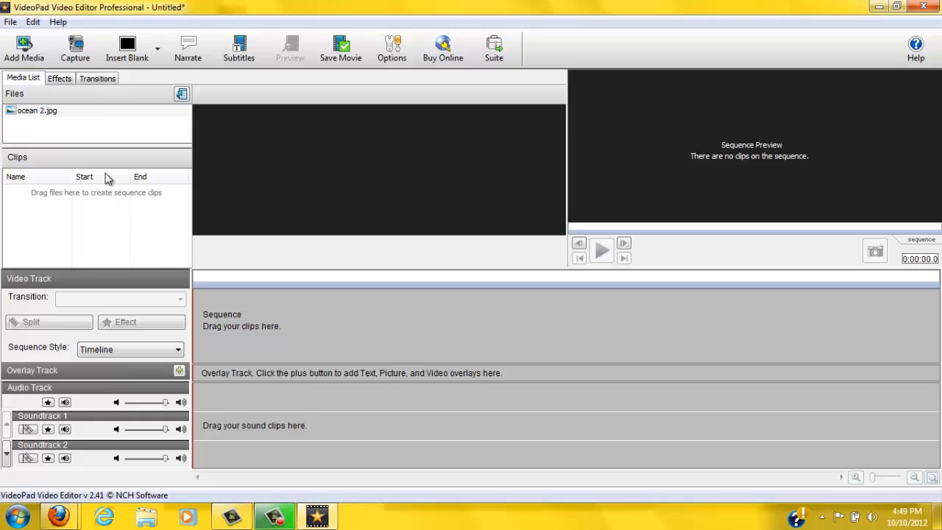
mouse_move(103, 135)
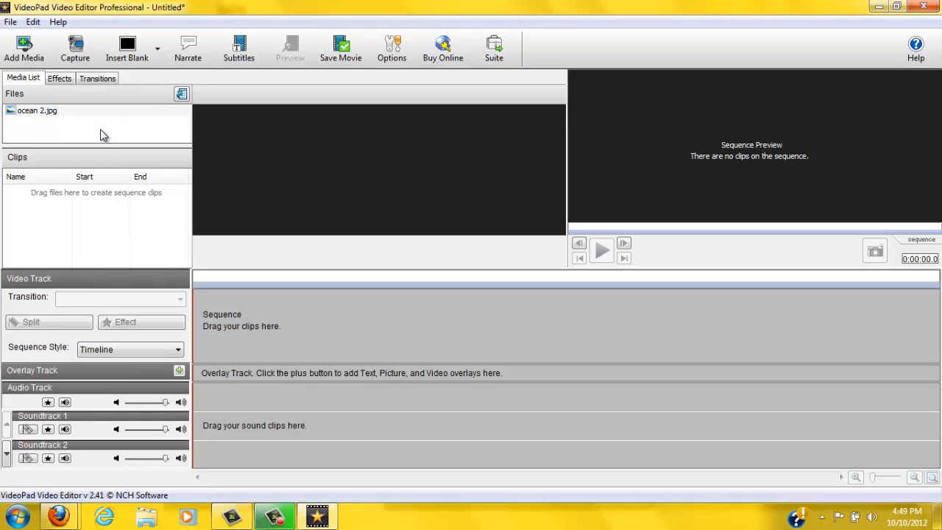
mouse_move(98, 139)
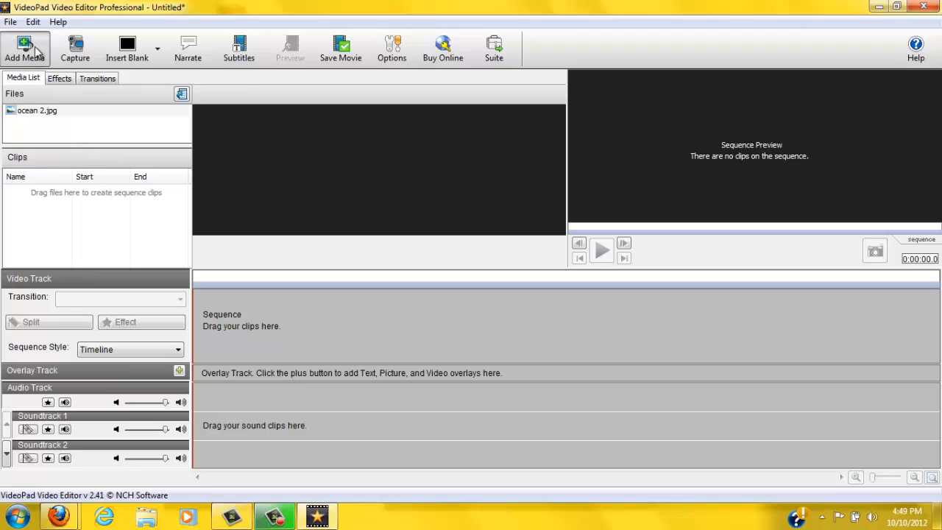
Import Overview.jpg into the media list alongside ocean 2.jpg
left_click(23, 47)
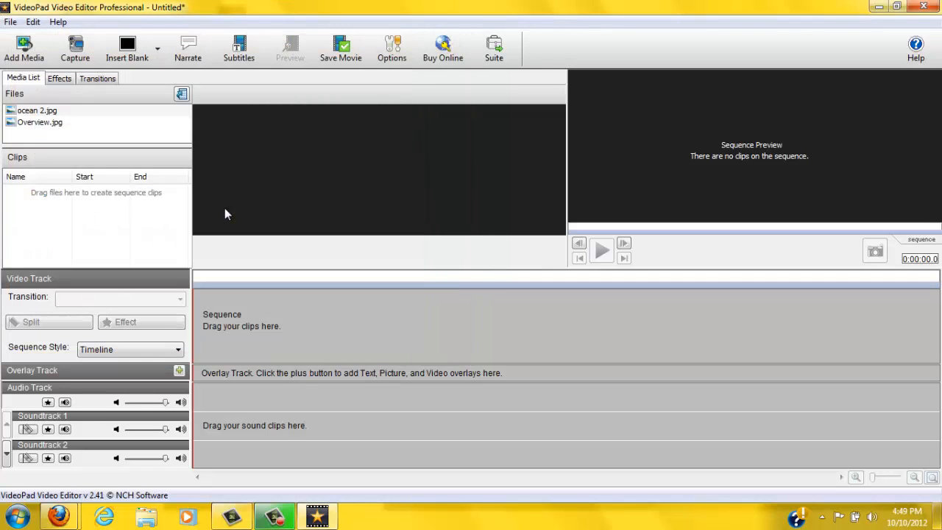
left_click(37, 111)
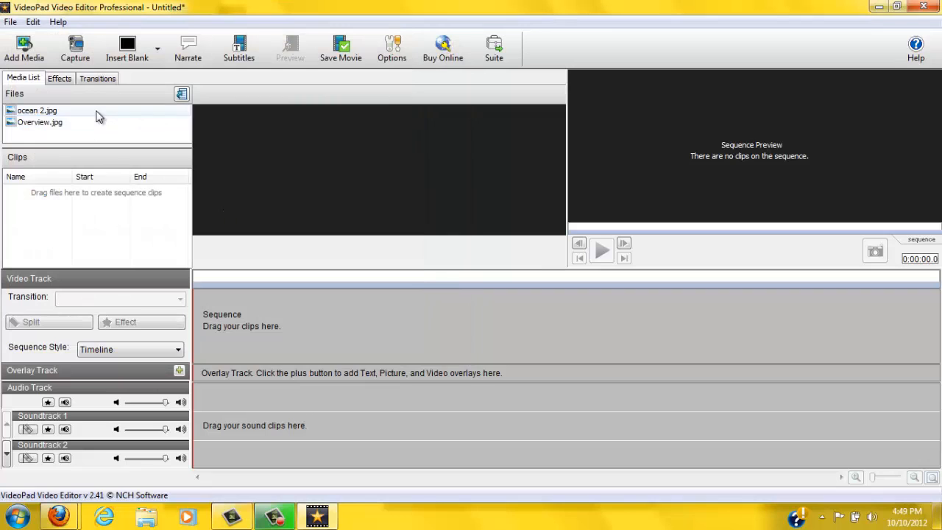
Add ocean 2.jpg to the sequence with its duration set to 2.0 seconds
left_click(36, 111)
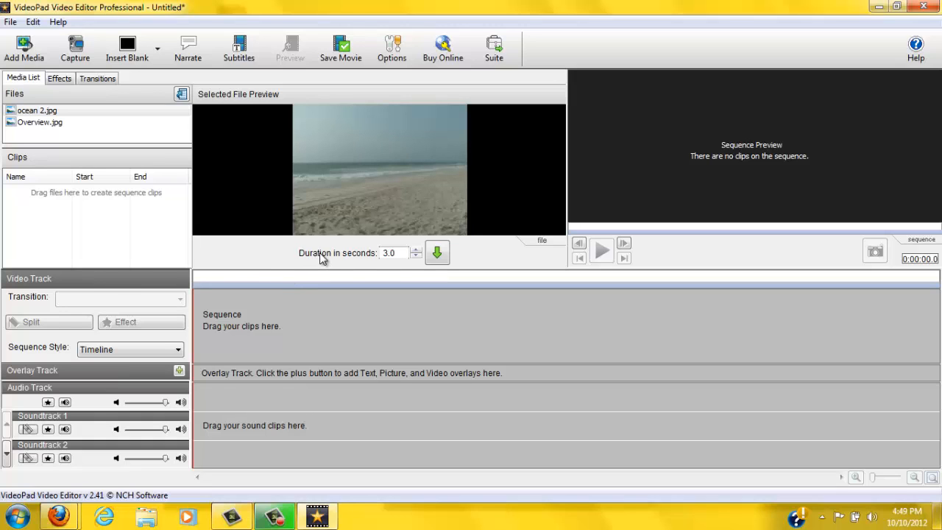
mouse_move(377, 259)
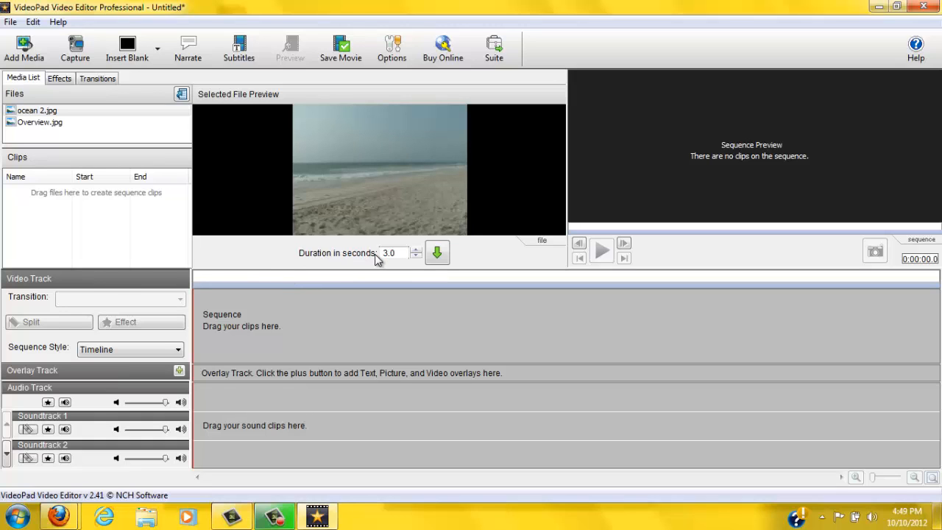
left_click(415, 256)
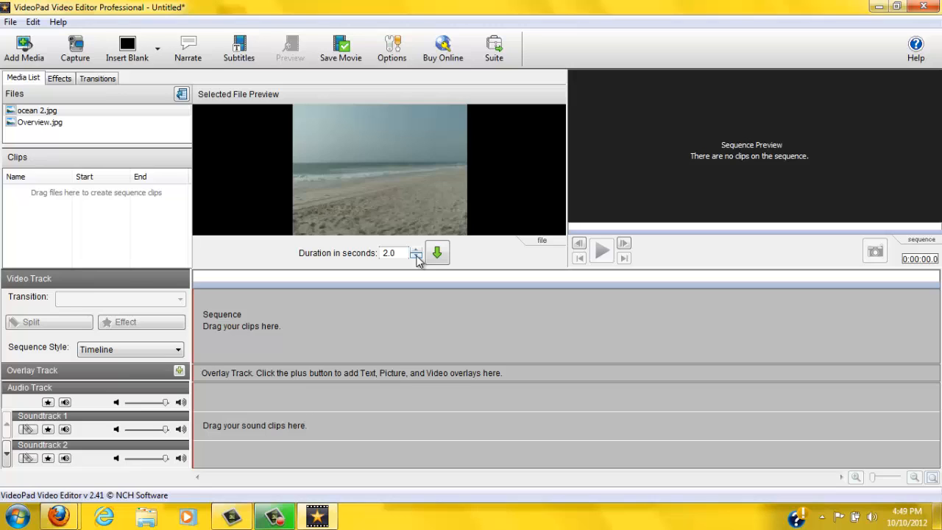
mouse_move(437, 254)
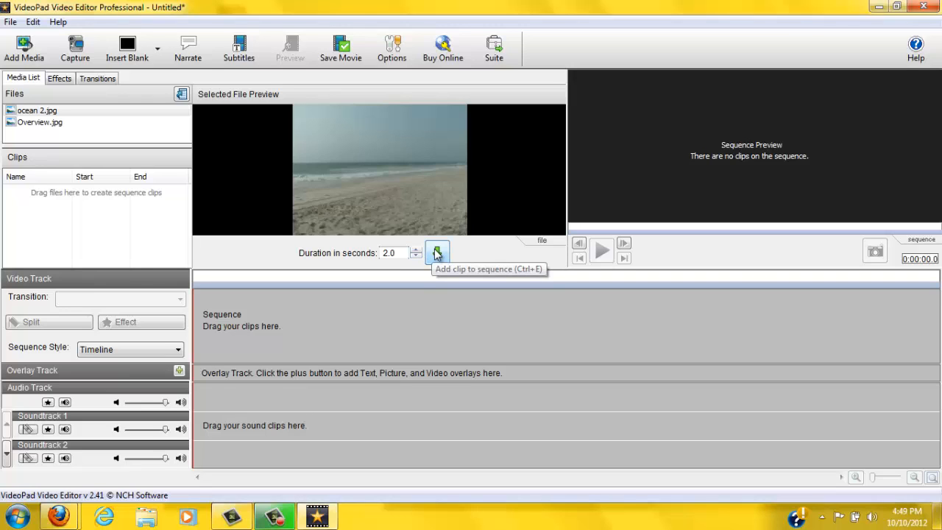
left_click(436, 253)
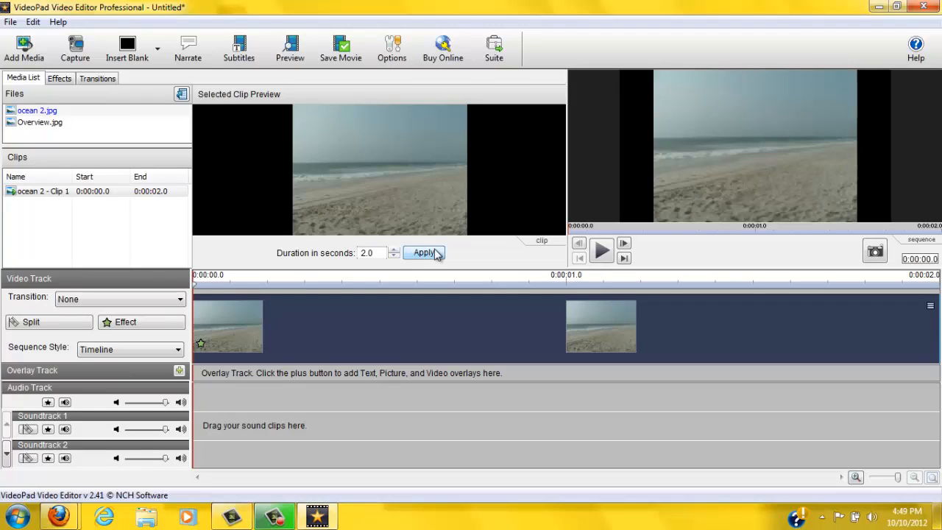
mouse_move(288, 300)
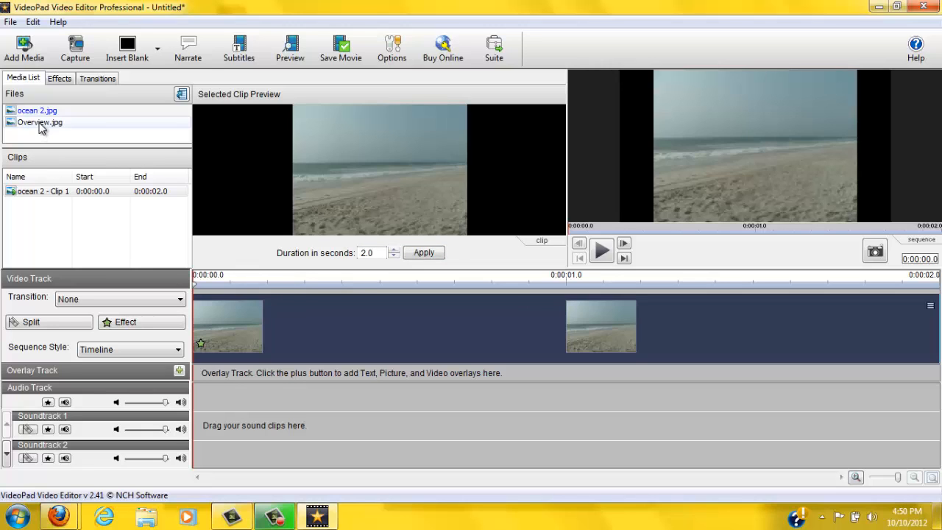
mouse_move(45, 126)
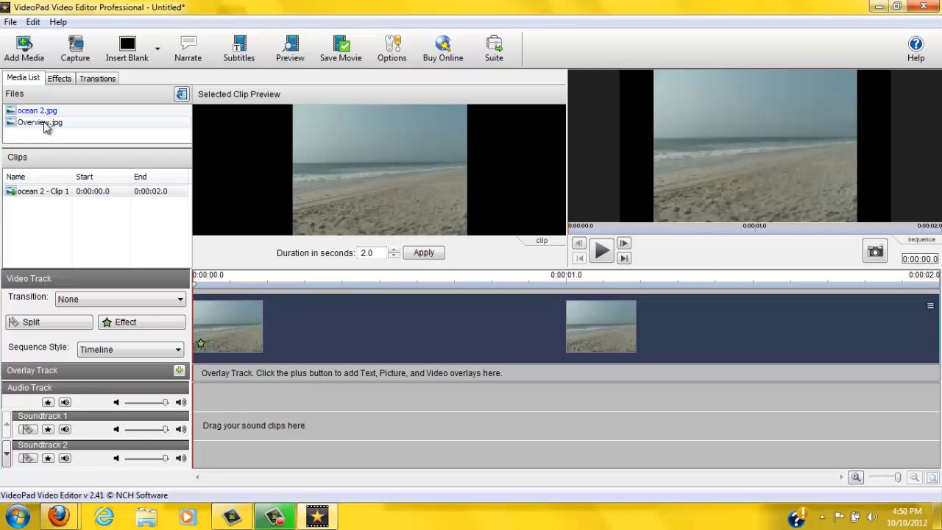
Append Overview.jpg as a 3-second clip at the end of the timeline
left_click(39, 123)
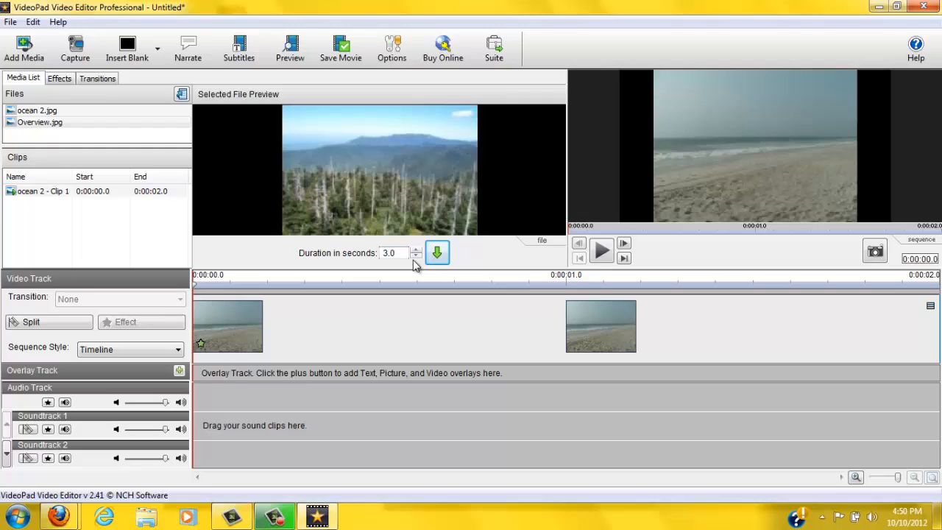
mouse_move(439, 254)
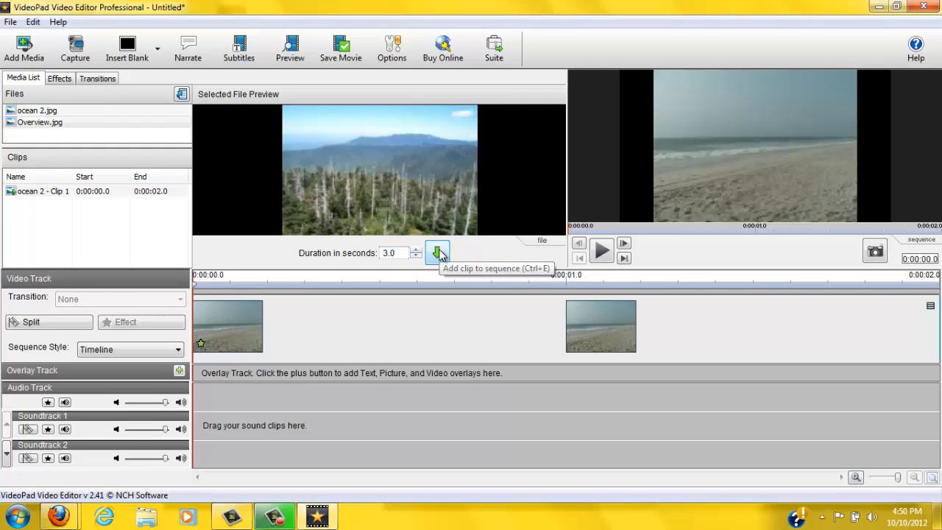
left_click(438, 254)
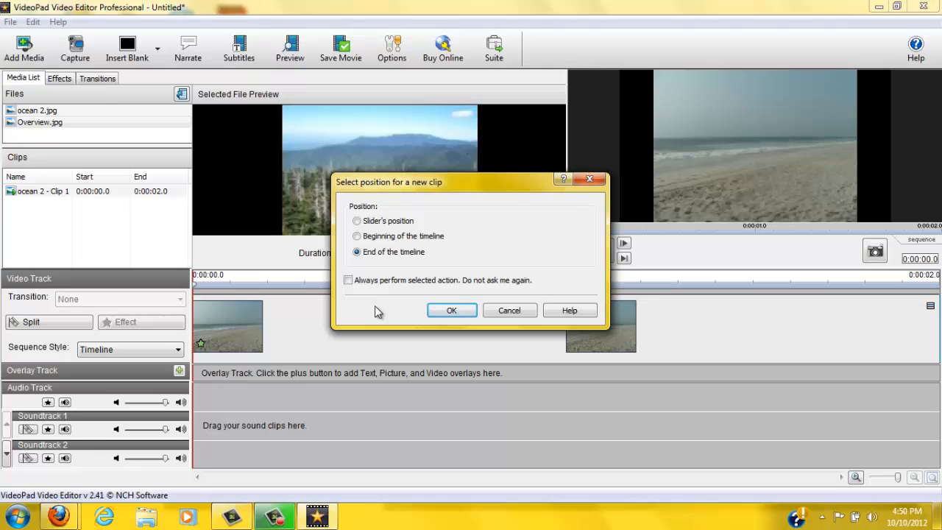
mouse_move(377, 309)
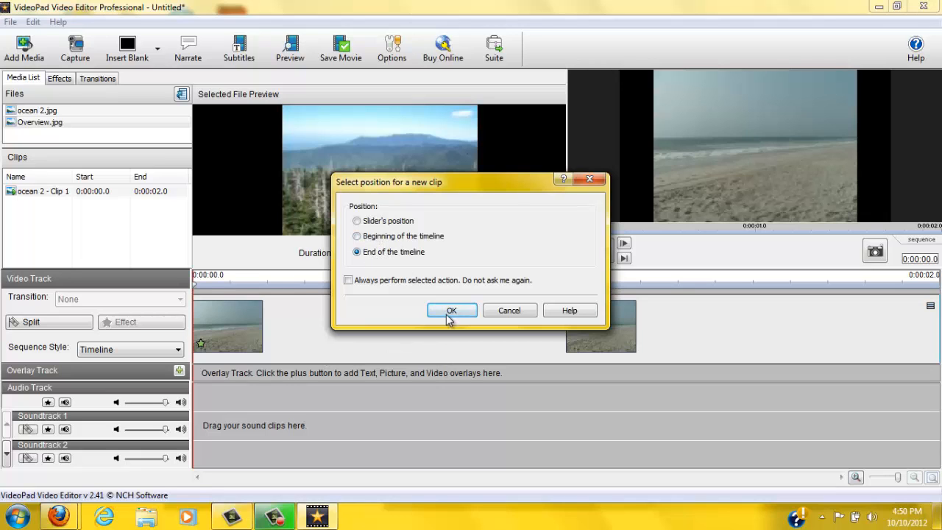
left_click(451, 309)
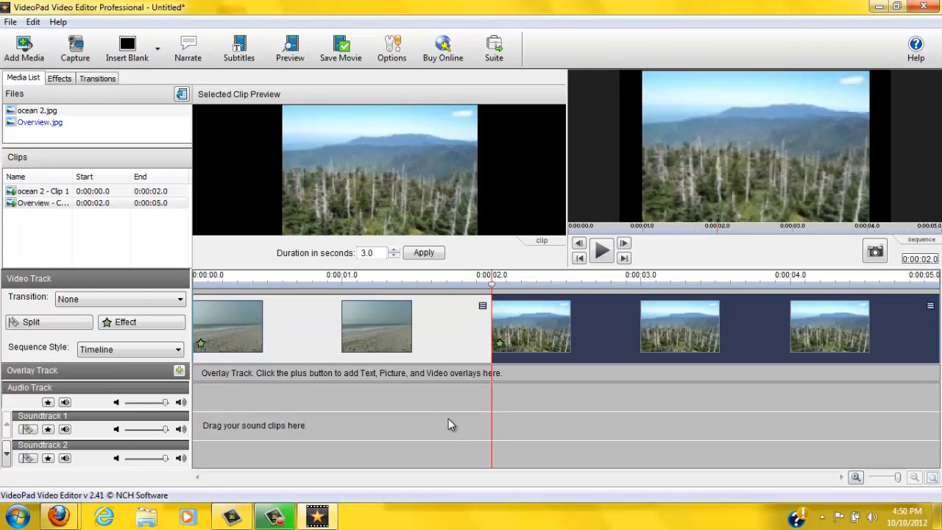
mouse_move(460, 436)
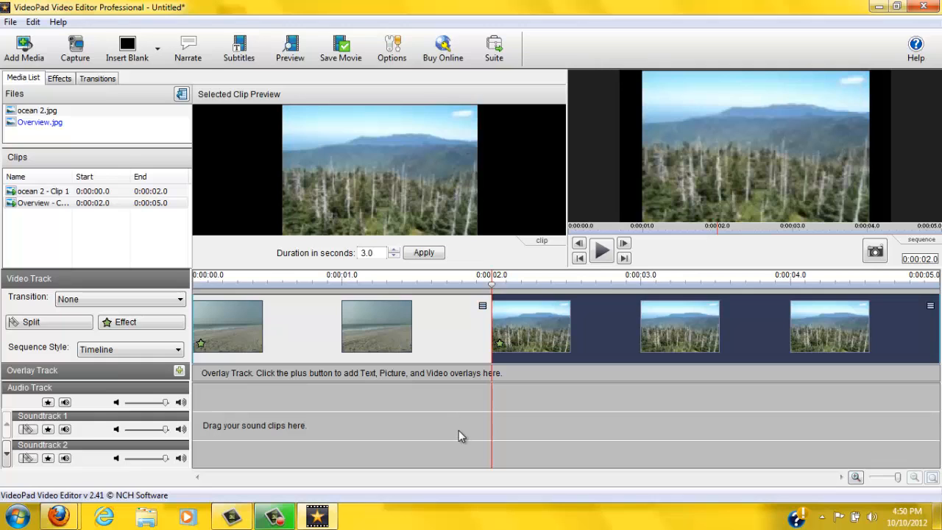
mouse_move(310, 325)
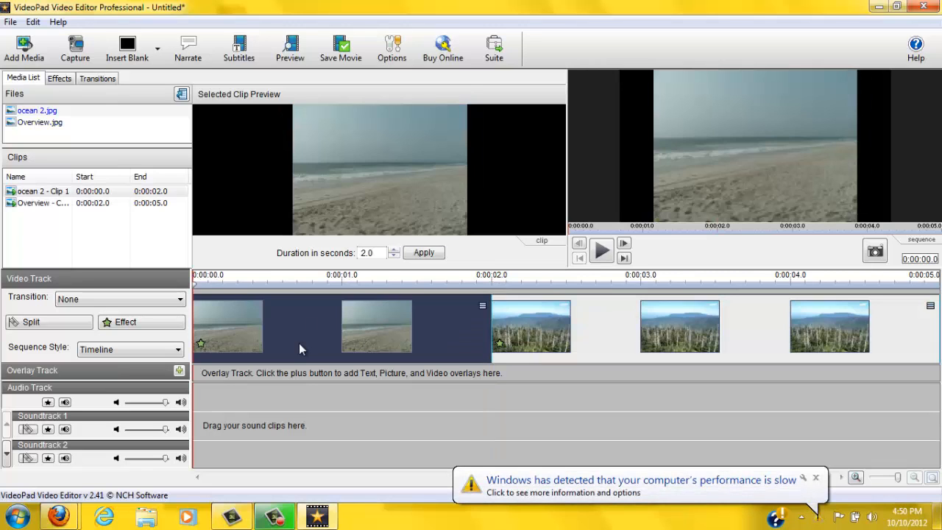
mouse_move(143, 92)
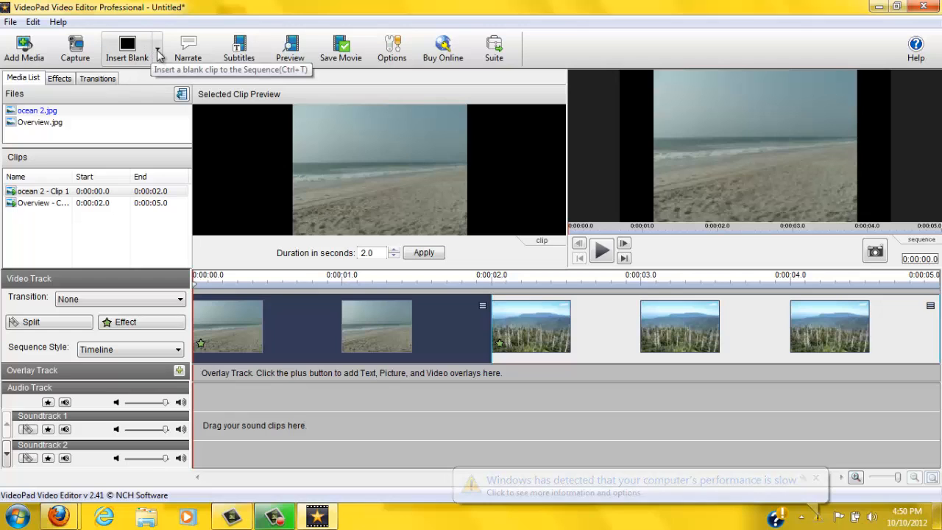
Insert a custom teal blank clip at the timeline's beginning with a 3.0-second duration
left_click(159, 49)
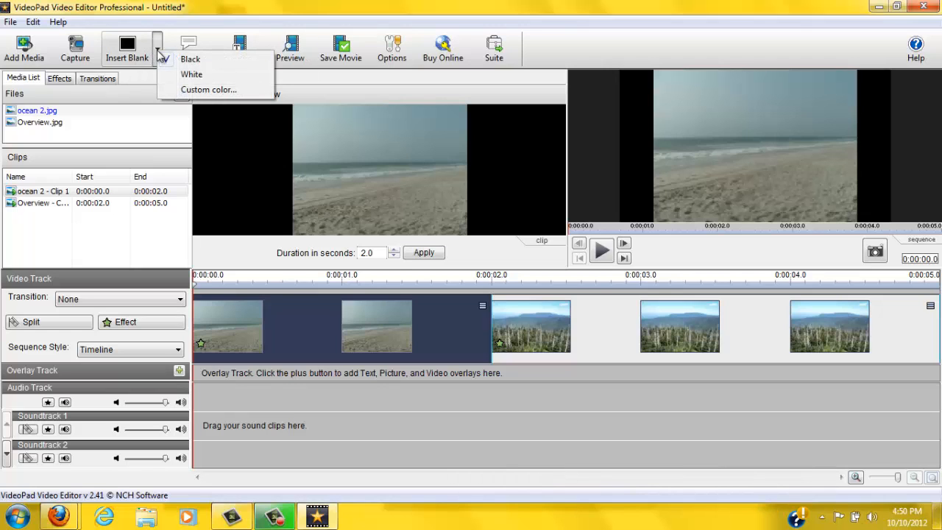
left_click(209, 90)
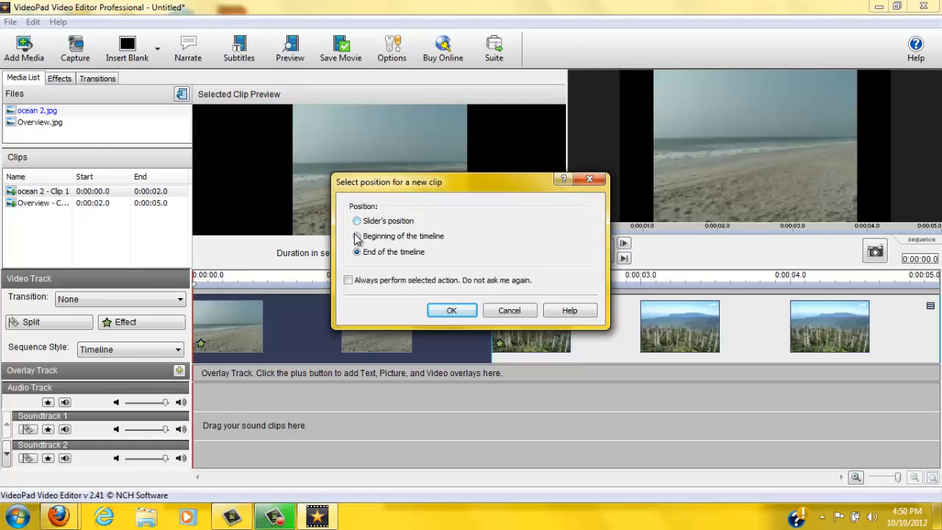
left_click(356, 235)
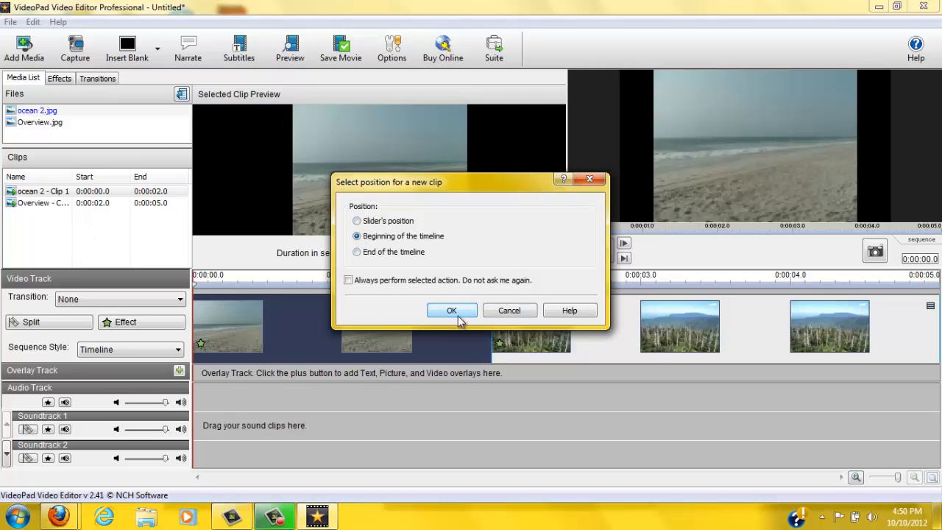
left_click(452, 310)
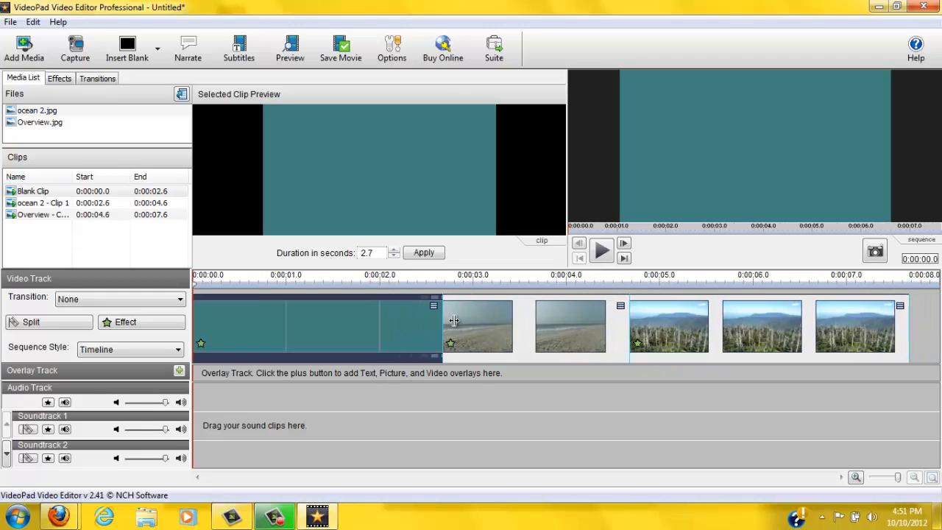
left_click(424, 253)
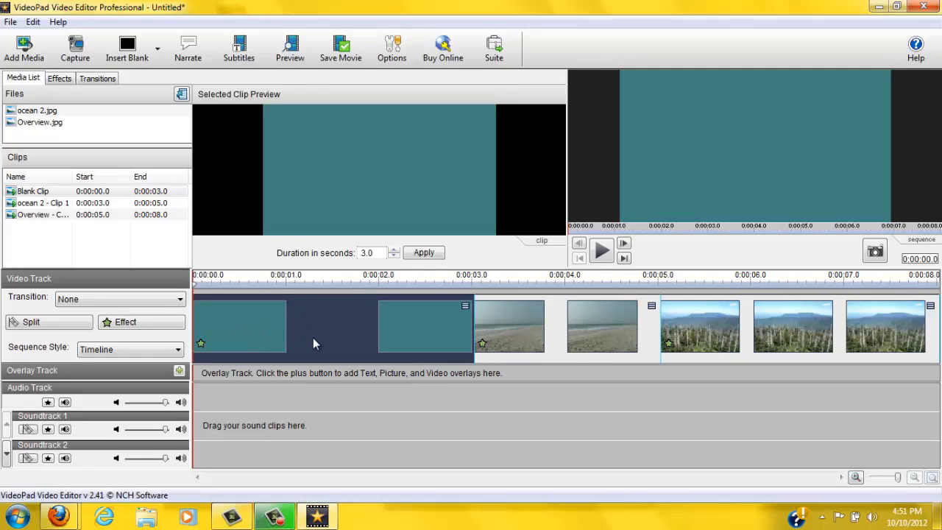
mouse_move(238, 372)
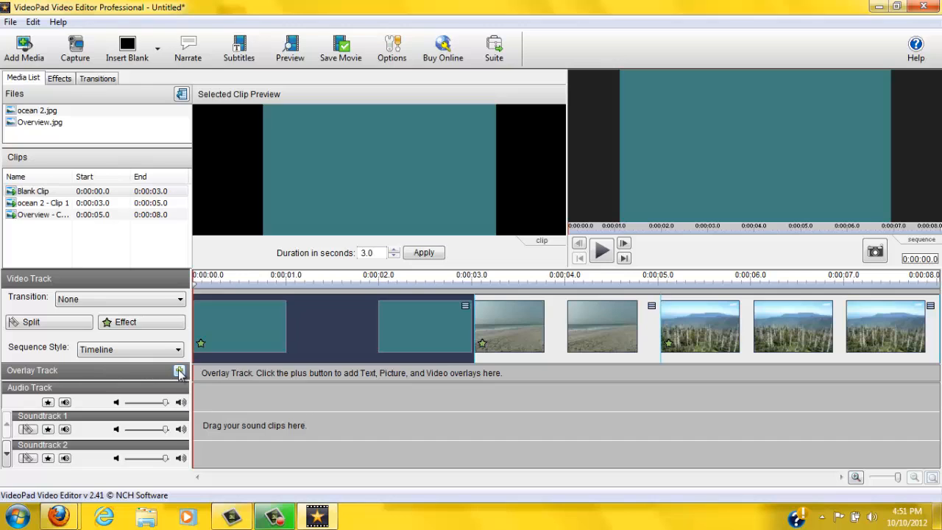
Add a text overlay 'This is my introductory tutorial.' over the teal clip and preview it
left_click(180, 371)
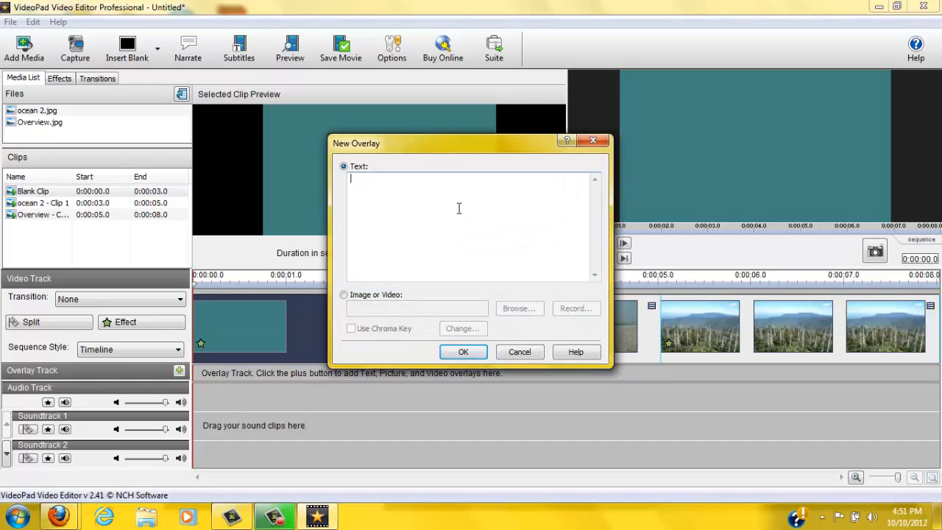
type("This is my")
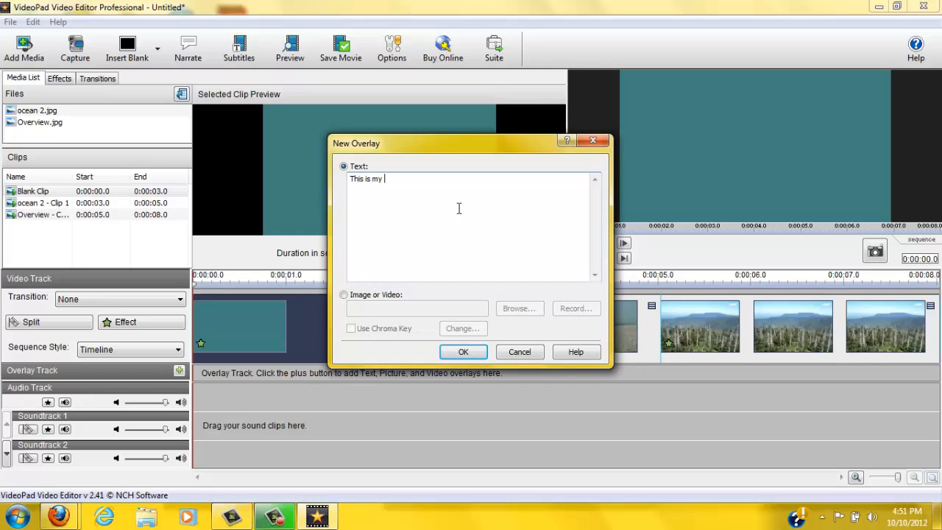
type("introductory")
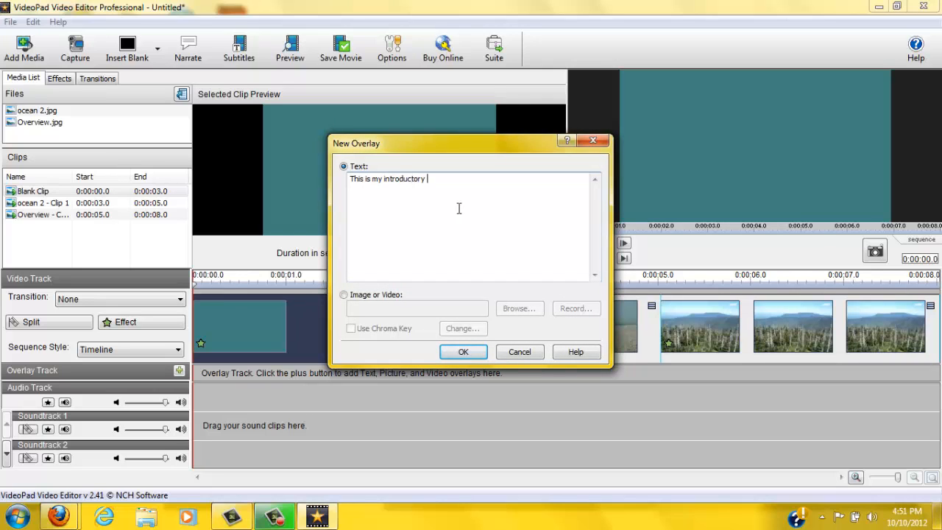
type("tutorial.")
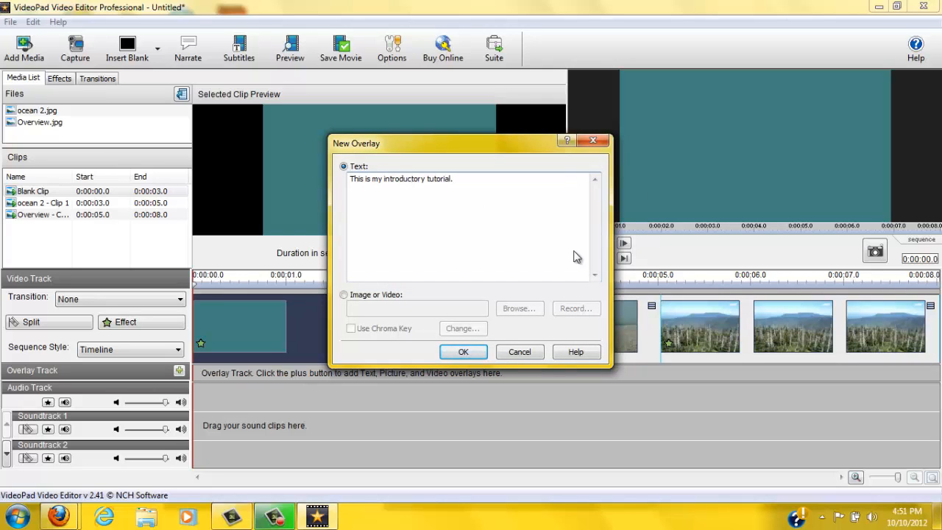
left_click(462, 351)
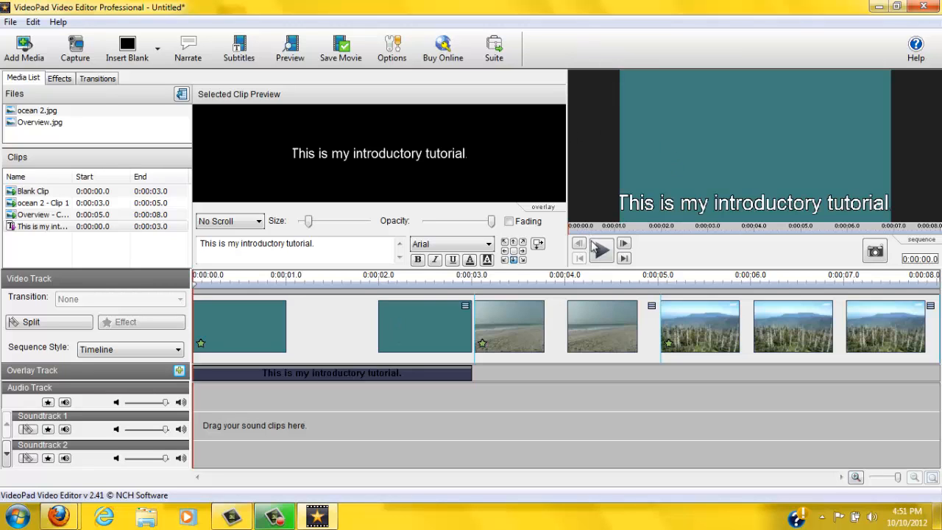
left_click(601, 250)
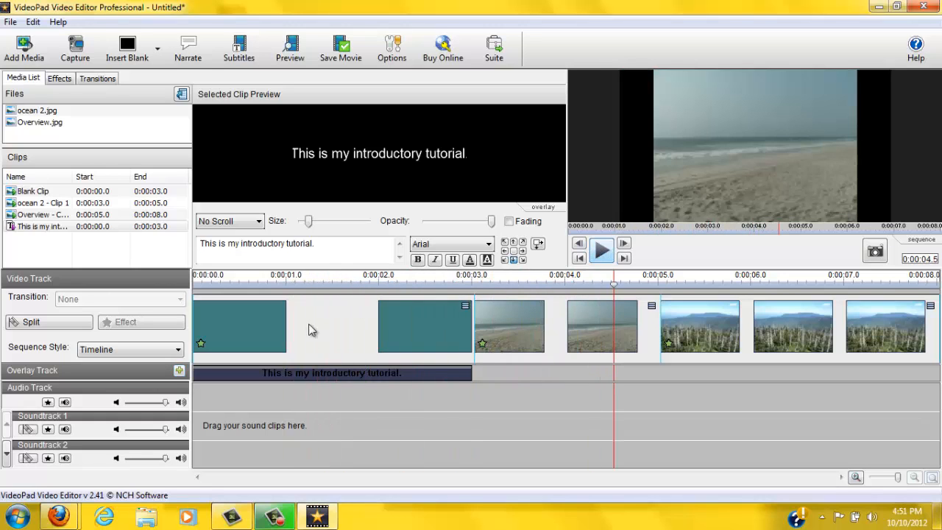
Add a full stop so the overlay reads 'This is my introductory tutorial.'
left_click(307, 275)
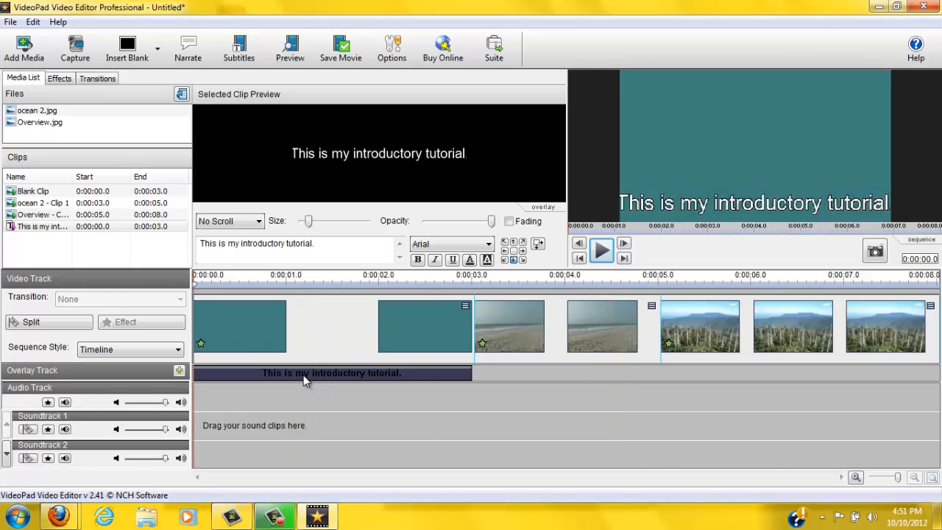
mouse_move(214, 230)
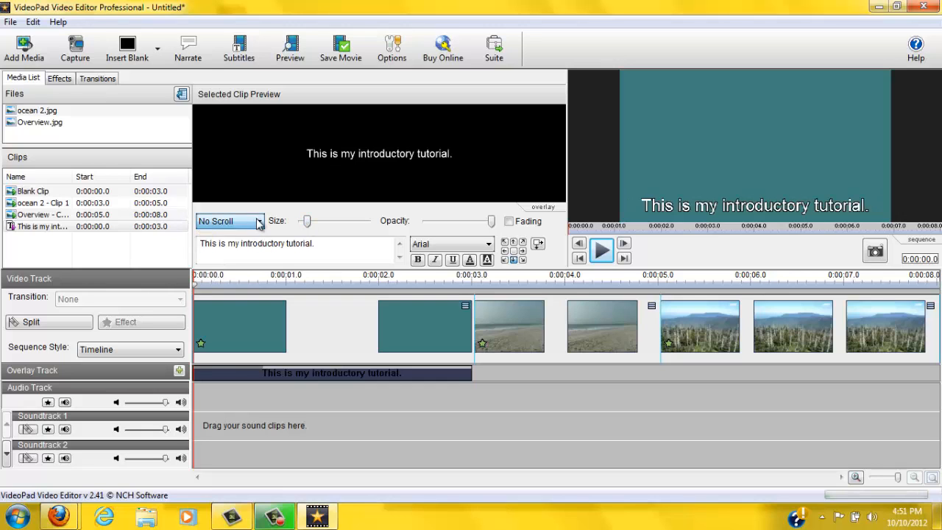
Set the title text to scroll Bottom to Top and play the preview past the opening clip
left_click(230, 221)
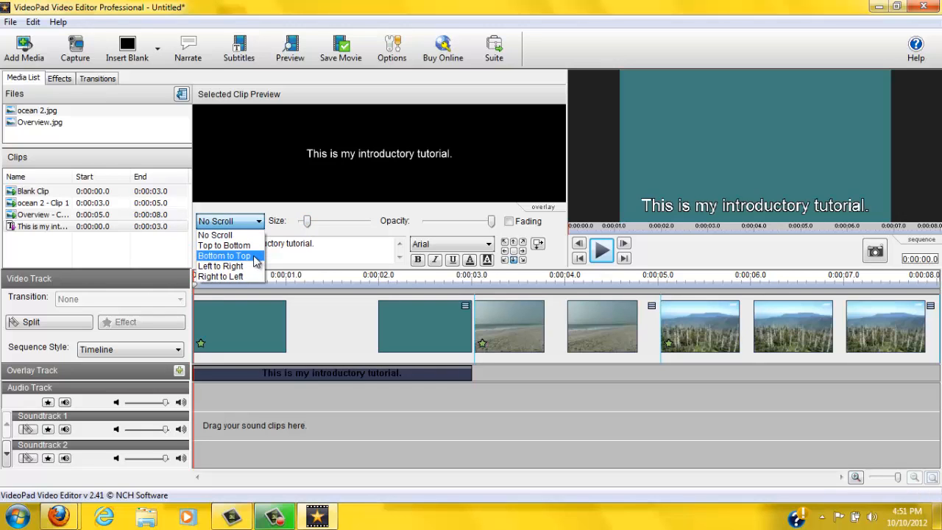
left_click(224, 256)
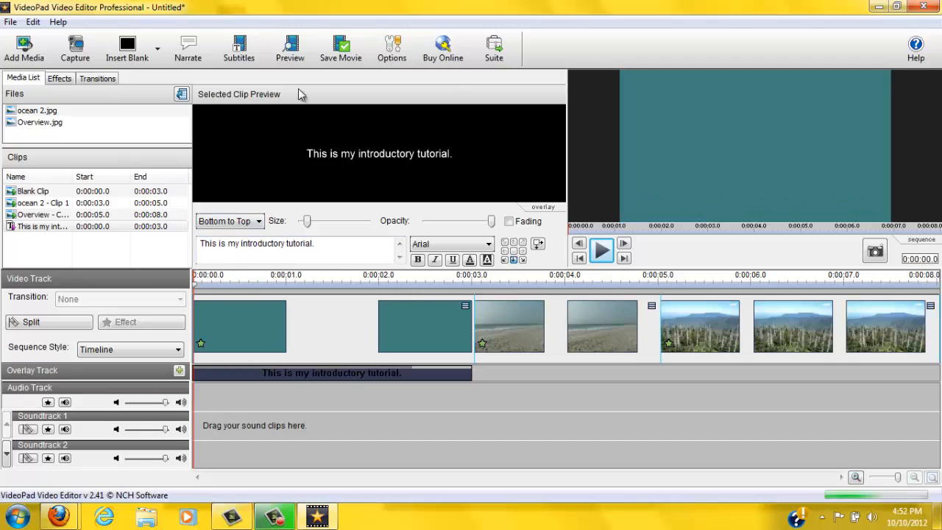
left_click(601, 250)
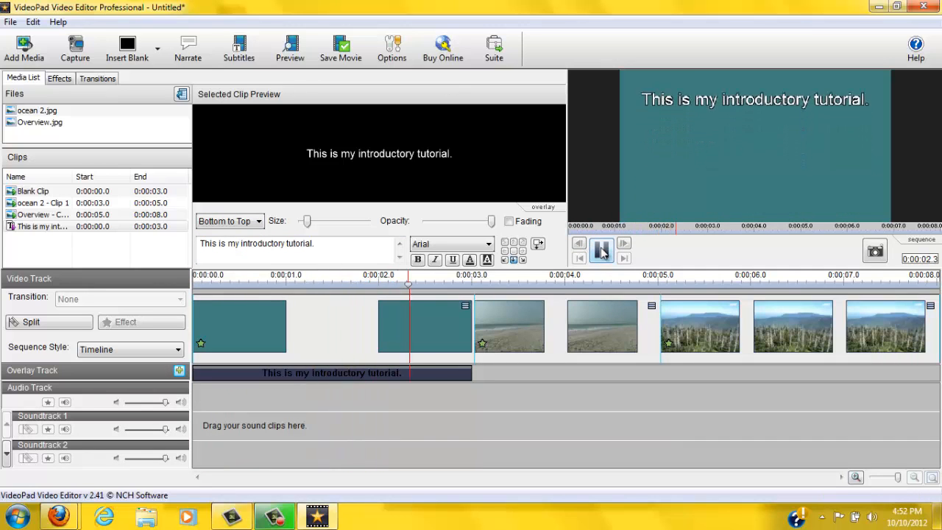
left_click(600, 243)
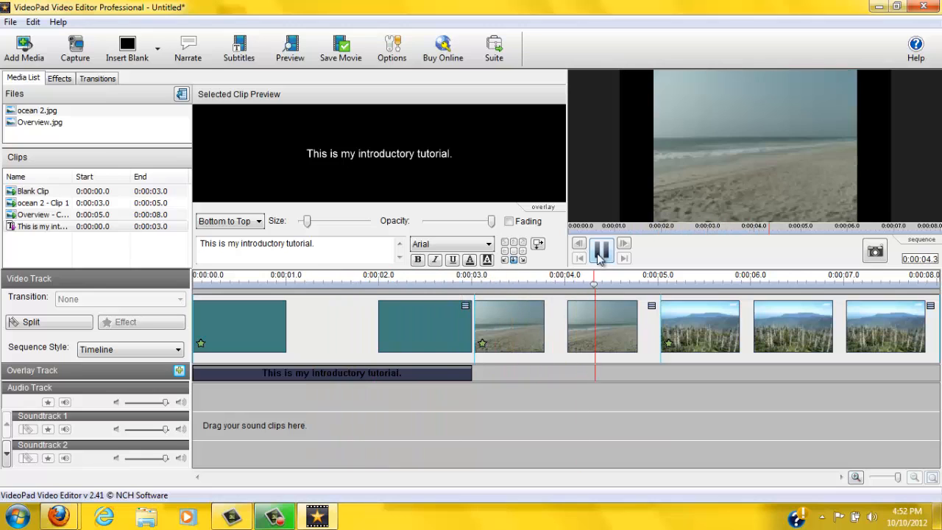
left_click(601, 250)
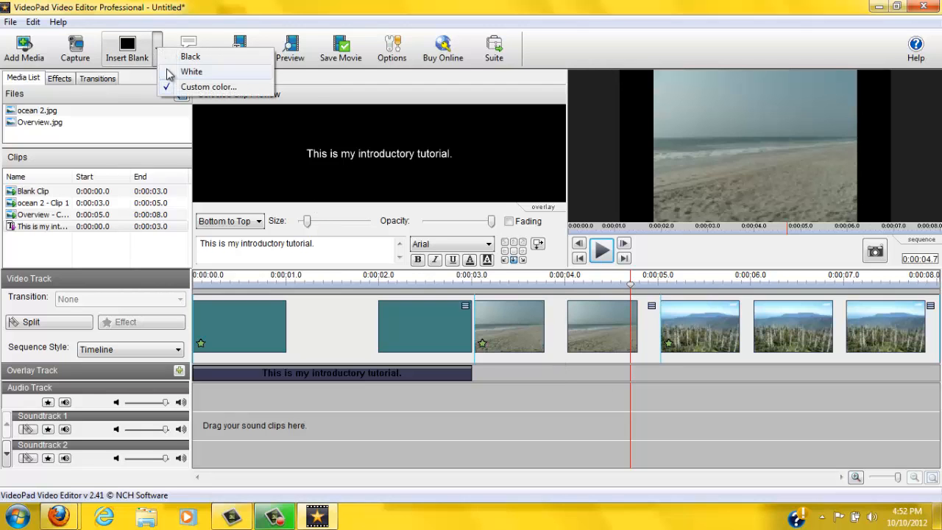
Insert a black blank clip at the timeline end carrying a 'The end!' text overlay
left_click(190, 56)
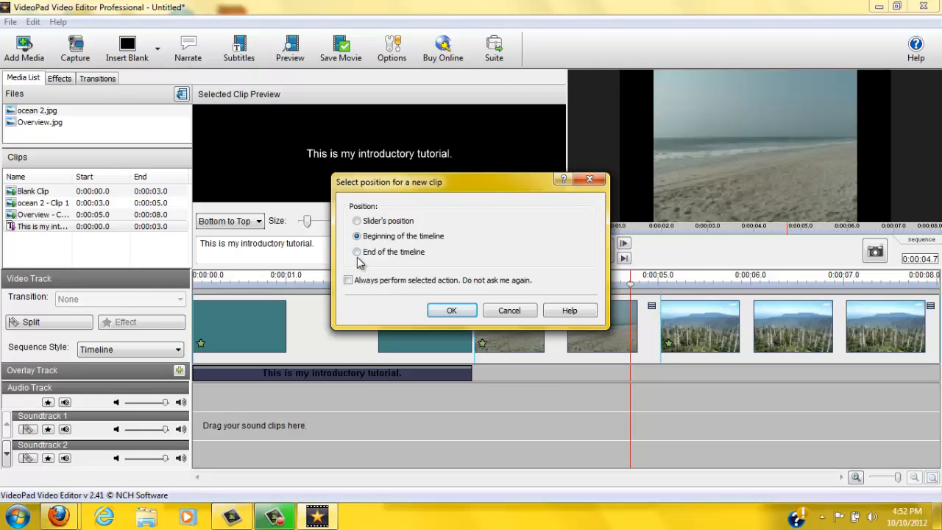
left_click(451, 309)
type("The end")
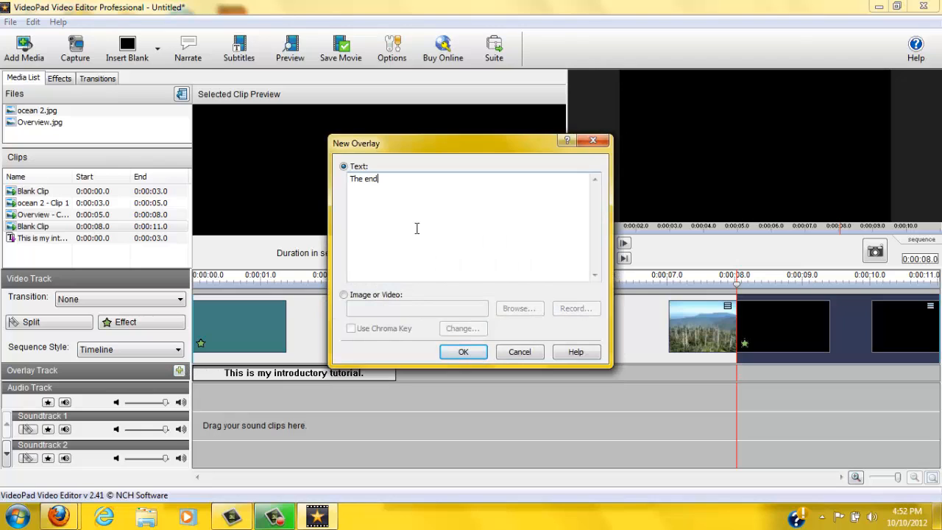
left_click(462, 352)
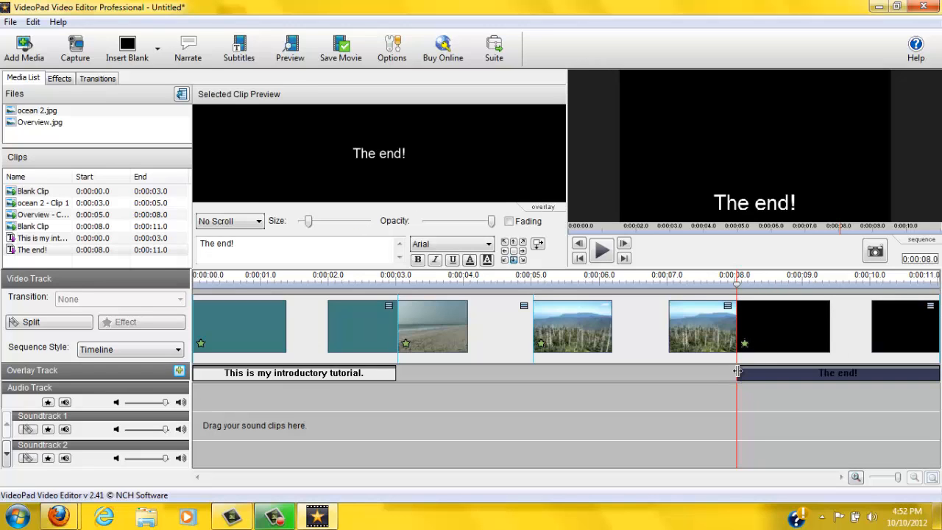
Move the 'The end!' overlay later so it sits over the black clip
left_click_drag(739, 372, 621, 372)
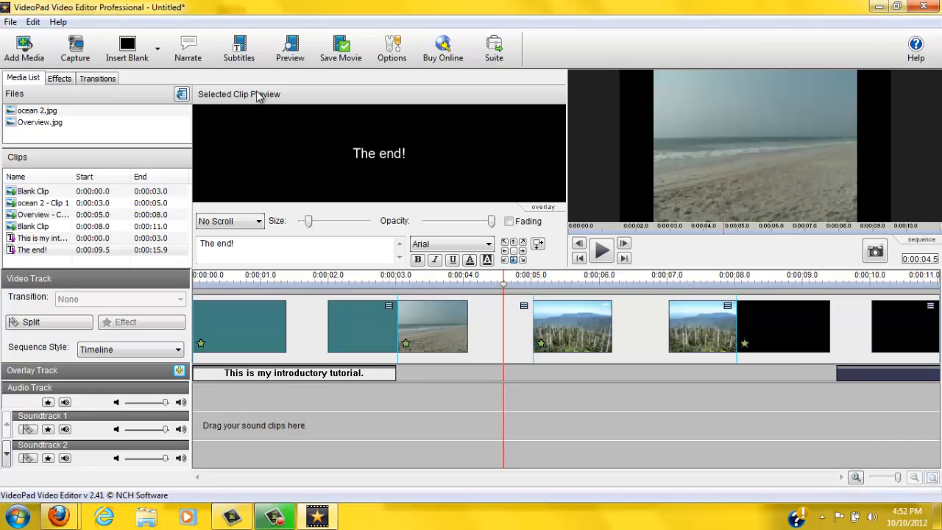
mouse_move(290, 47)
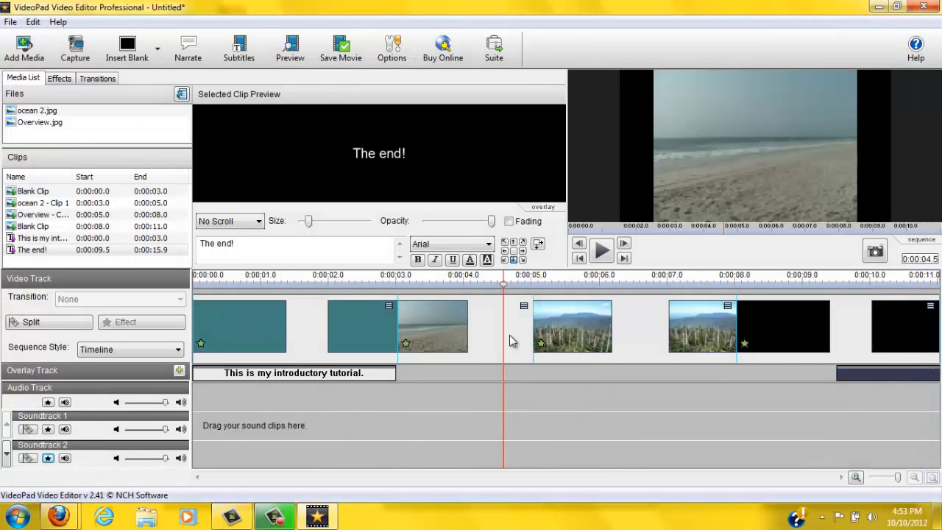
mouse_move(415, 424)
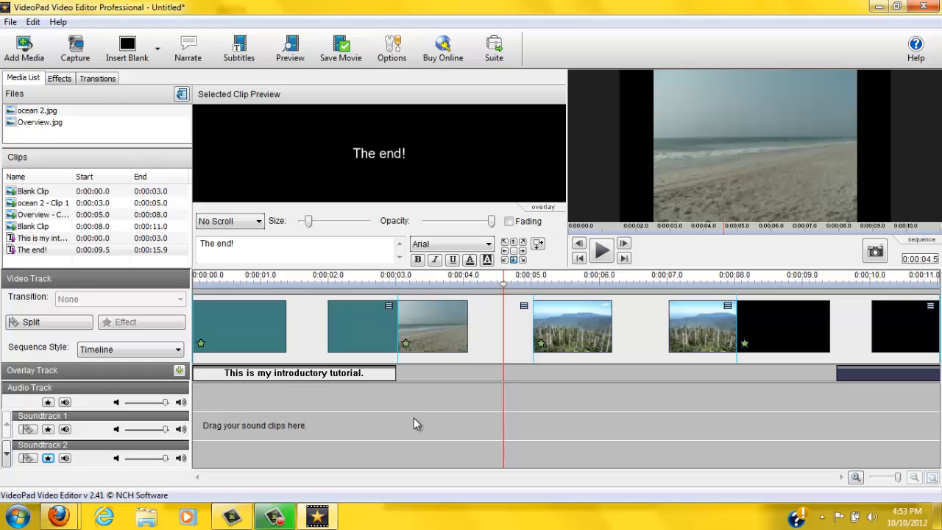
mouse_move(88, 368)
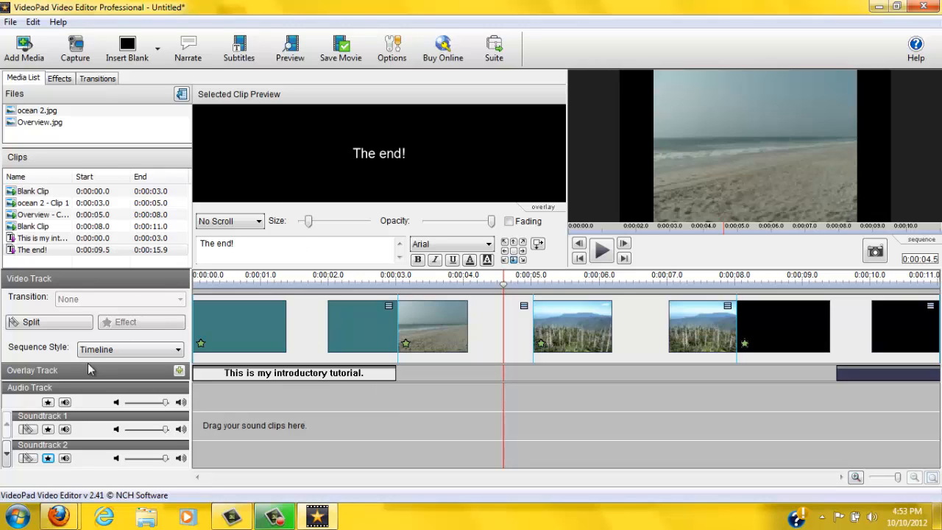
mouse_move(147, 458)
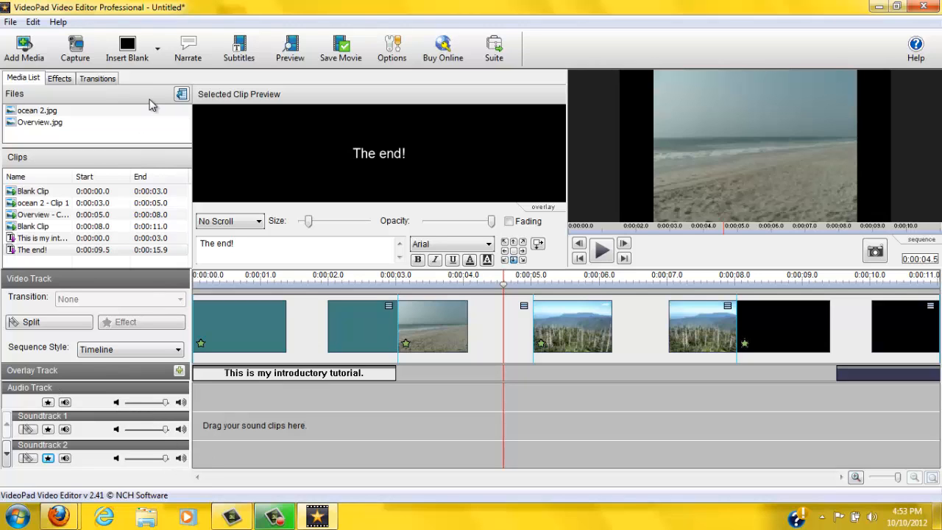
mouse_move(189, 48)
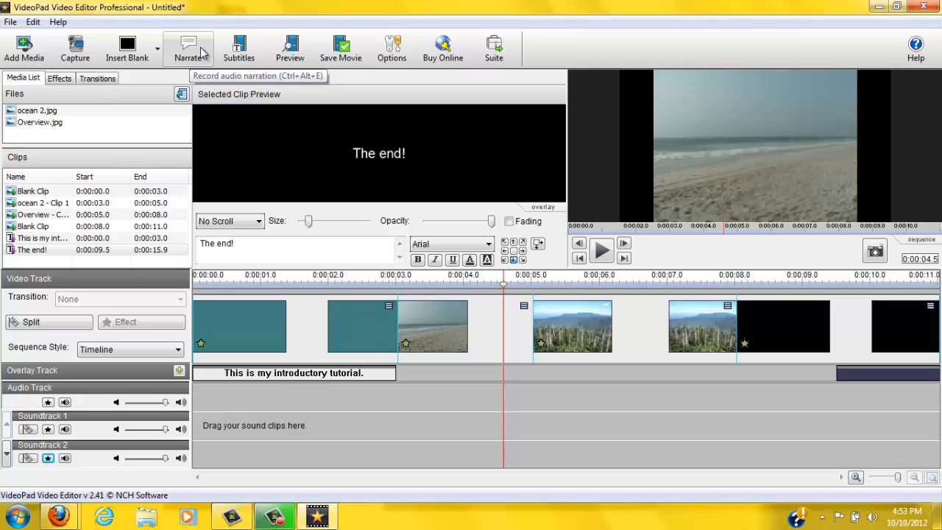
Launch the Record Narrations window from the Narrate toolbar command
left_click(188, 47)
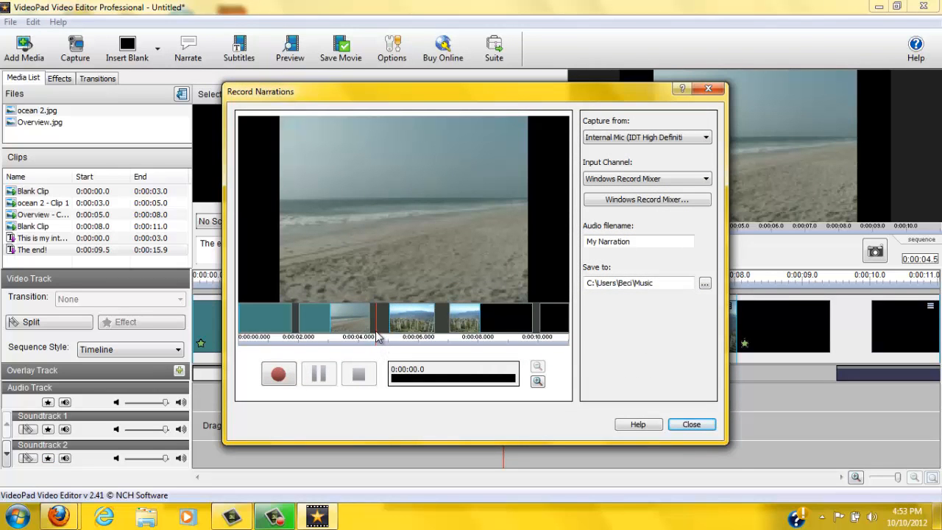
mouse_move(375, 327)
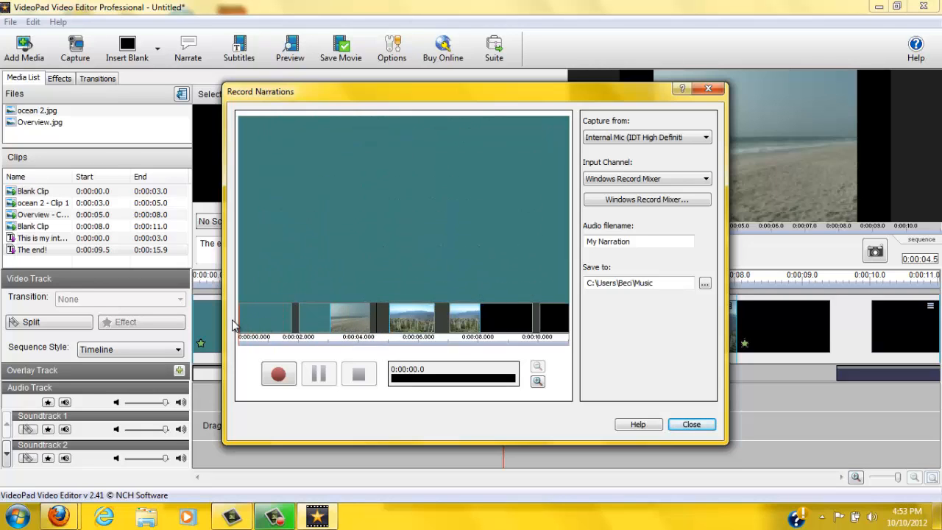
mouse_move(284, 351)
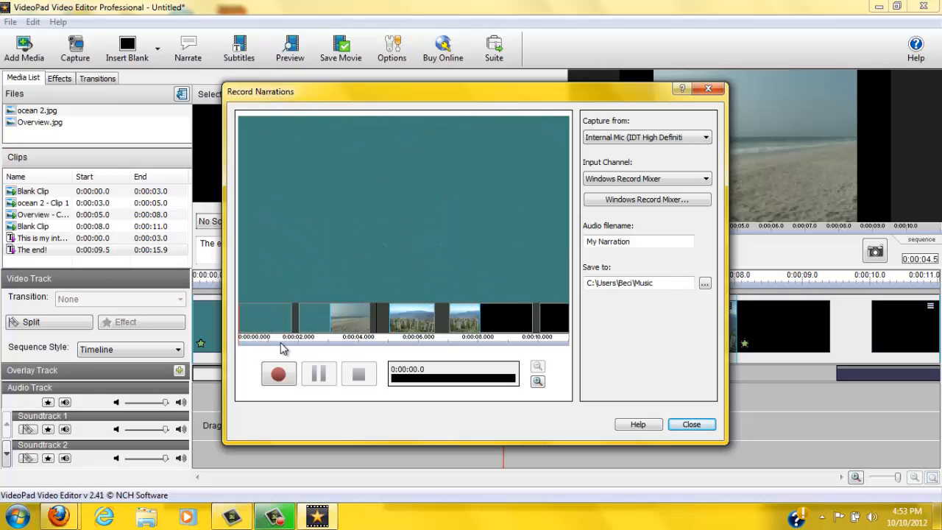
Record a short narration saved as 'My Narration - 0007.mp3' onto Soundtrack 1
left_click(280, 374)
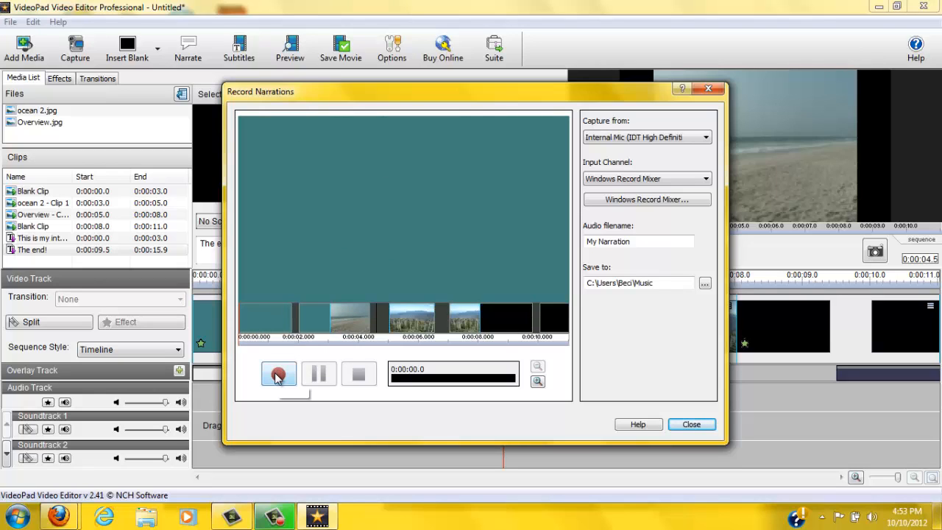
mouse_move(278, 377)
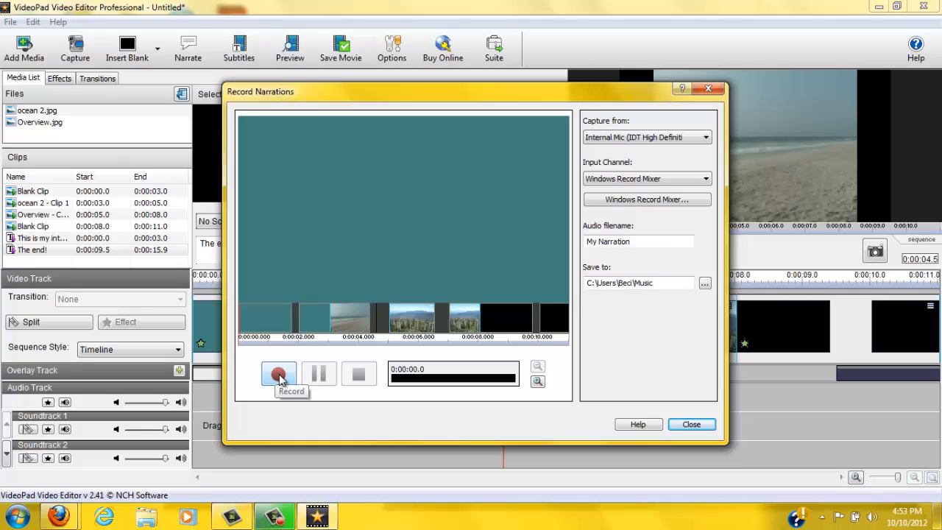
left_click(278, 374)
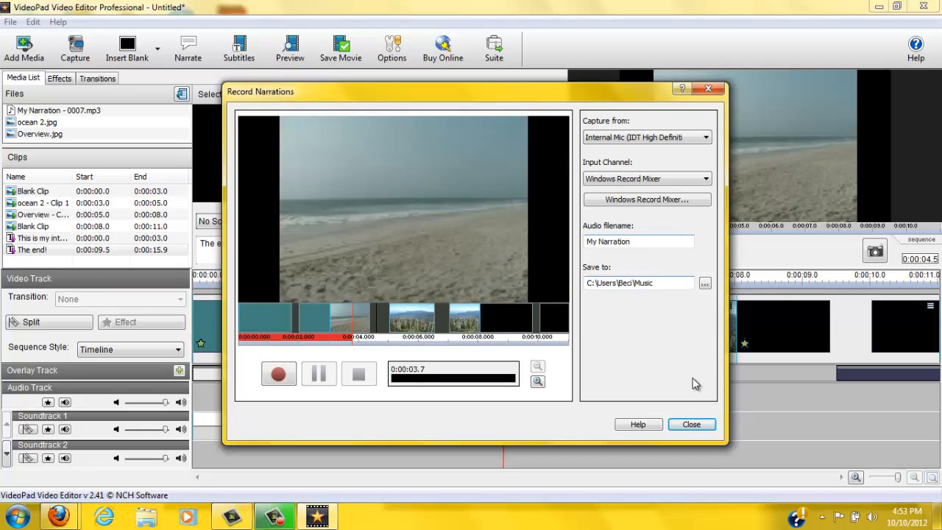
left_click(692, 424)
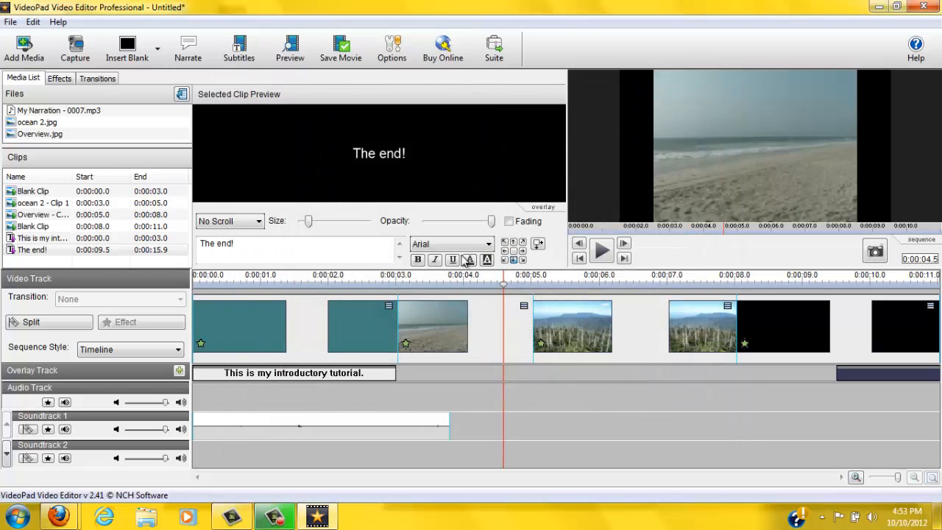
left_click(288, 44)
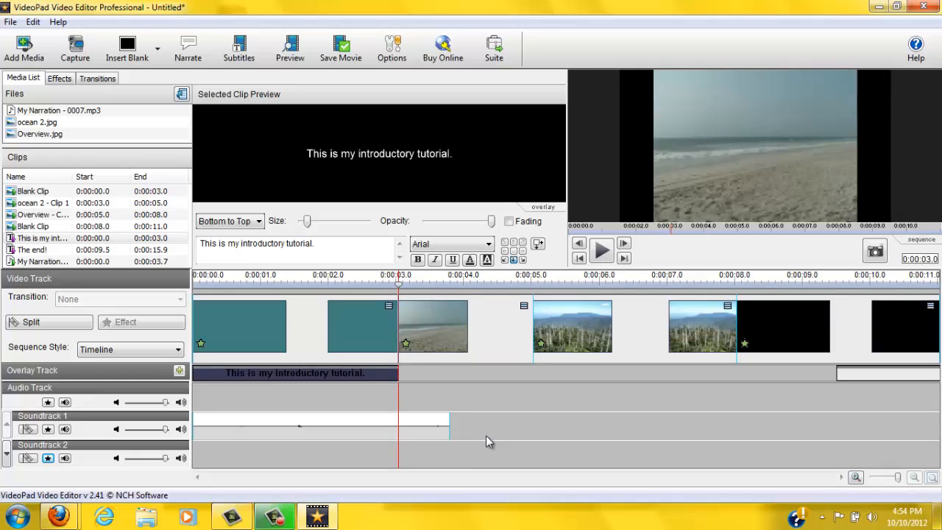
mouse_move(425, 91)
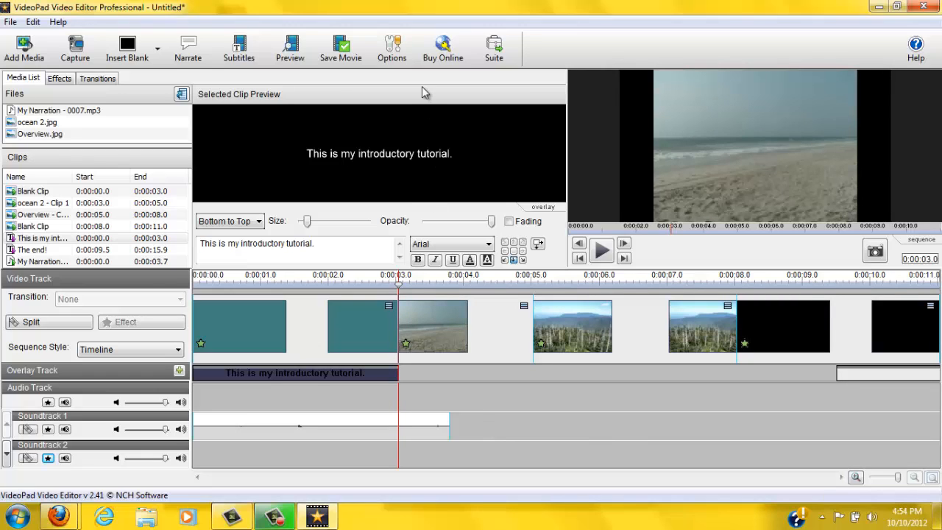